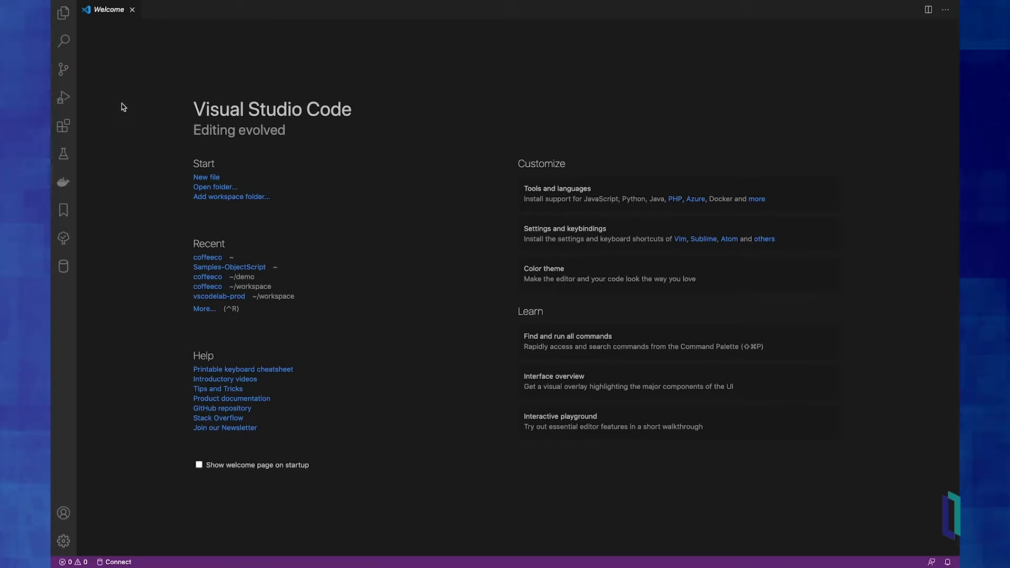
mouse_move(63, 126)
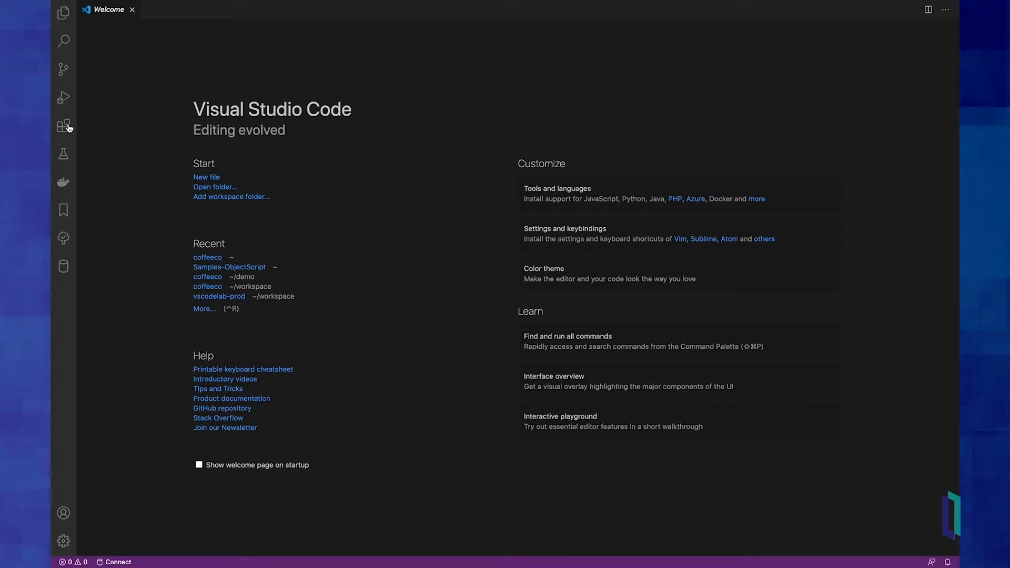
Search the marketplace for 'intersystems' and view the InterSystems ObjectScript extension details.
click(63, 127)
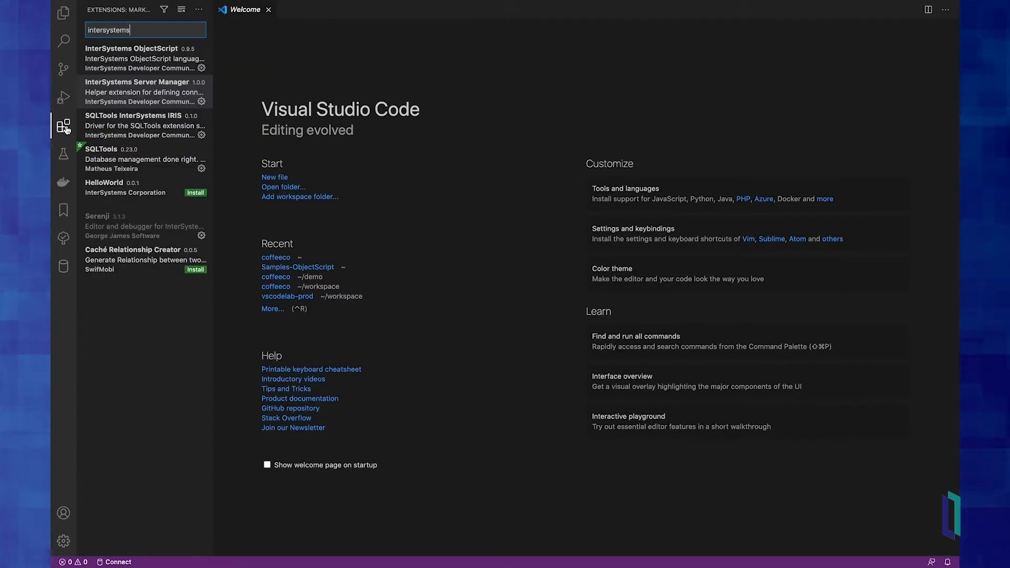
key(Backspace)
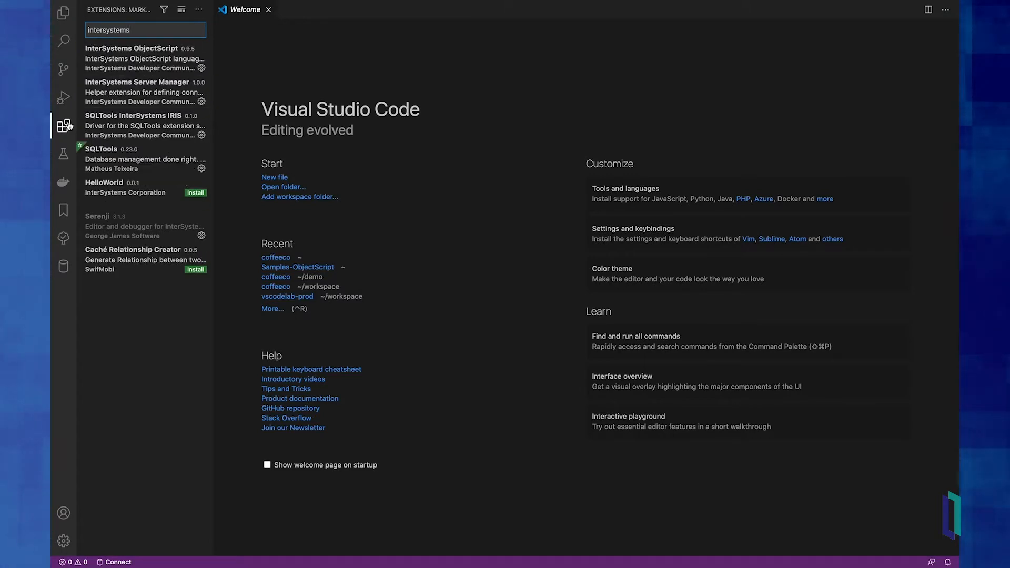
click(140, 58)
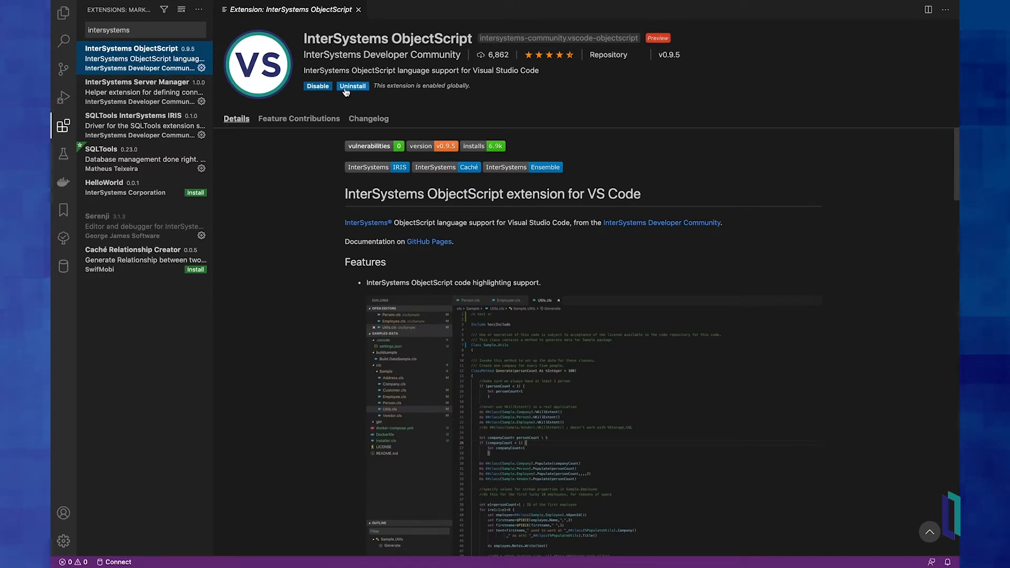
mouse_move(352, 85)
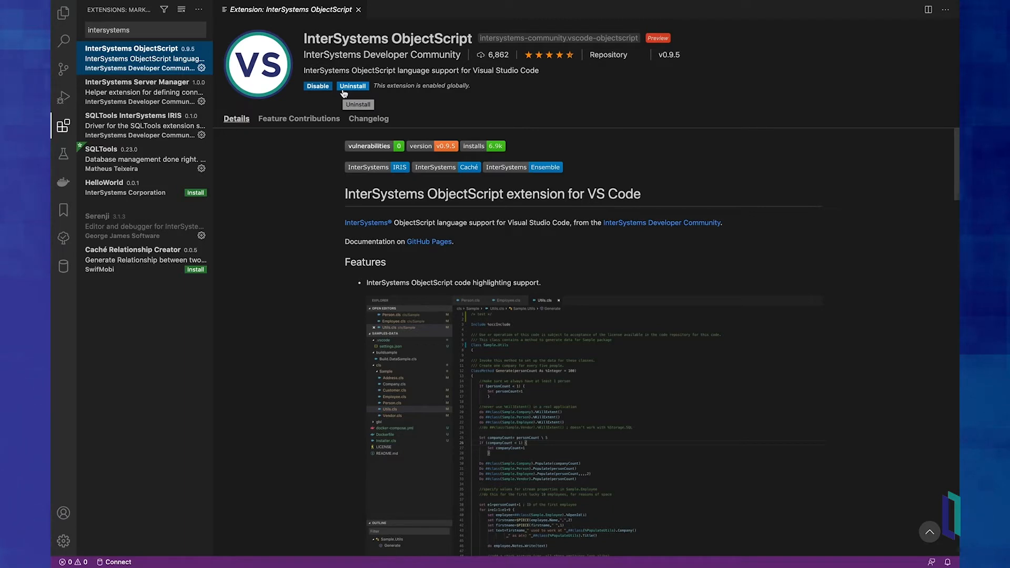
mouse_move(256, 102)
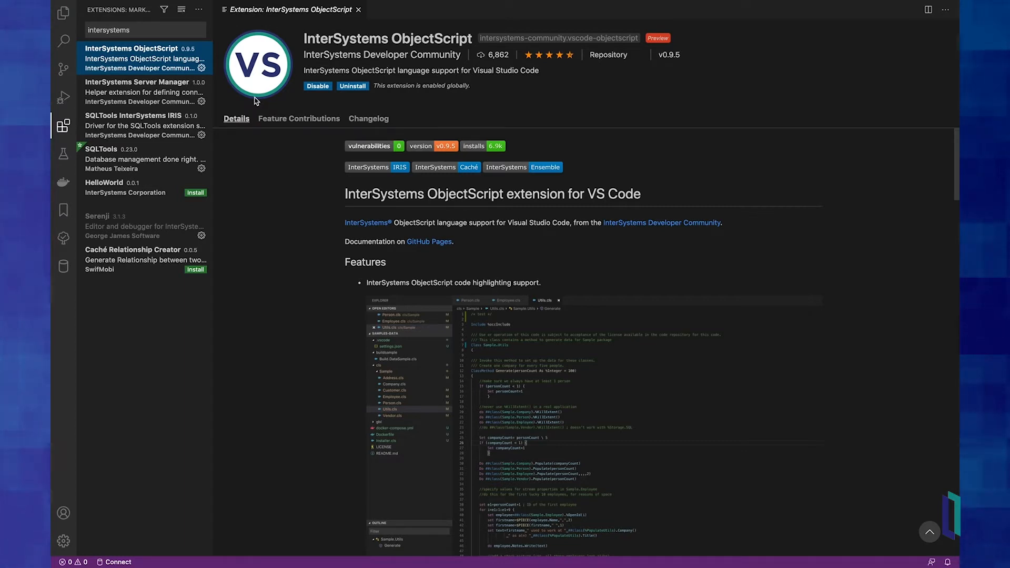
mouse_move(261, 116)
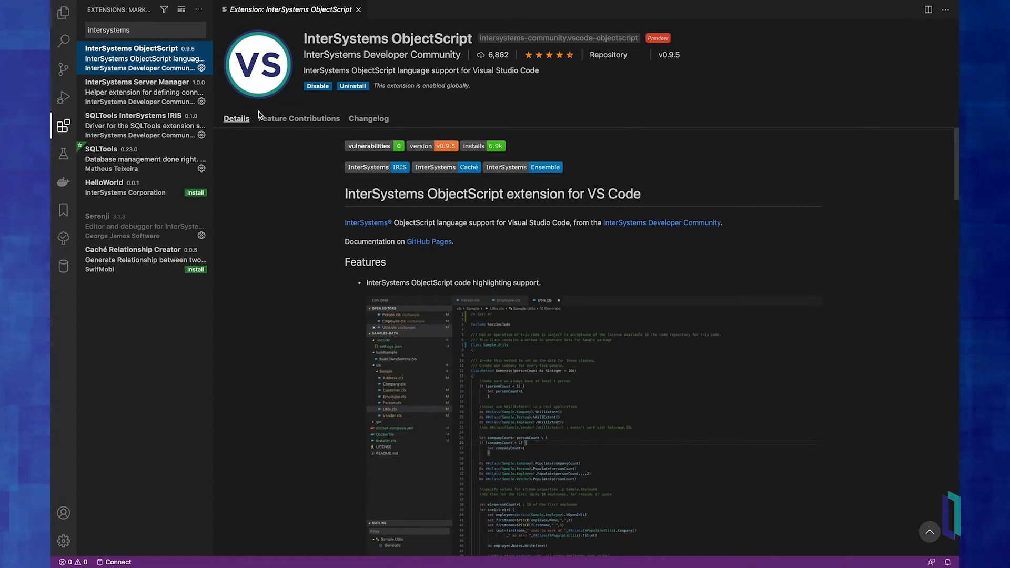
Reach the user settings and view them as the raw settings.json file.
click(63, 540)
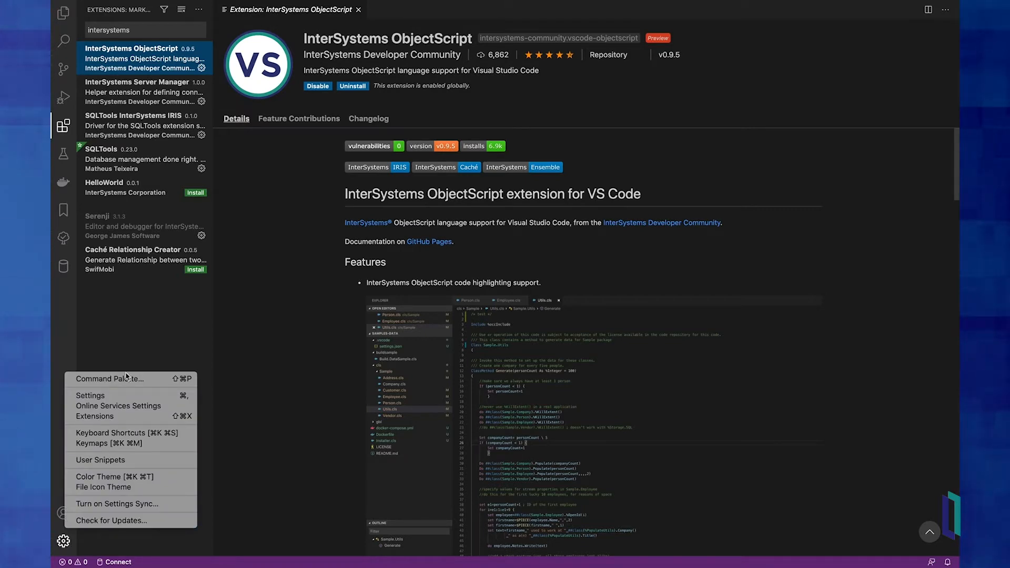
mouse_move(90, 396)
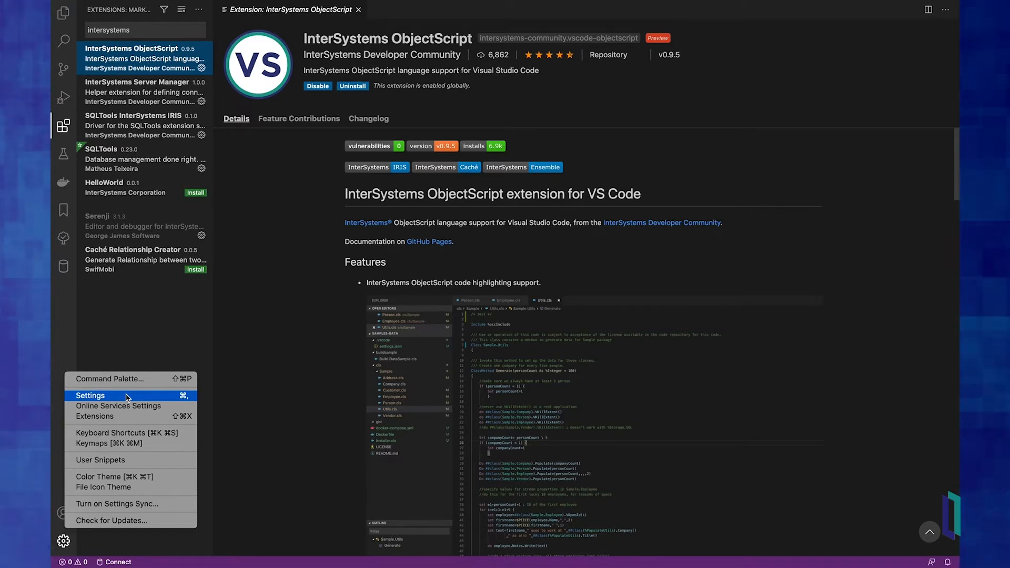
click(91, 396)
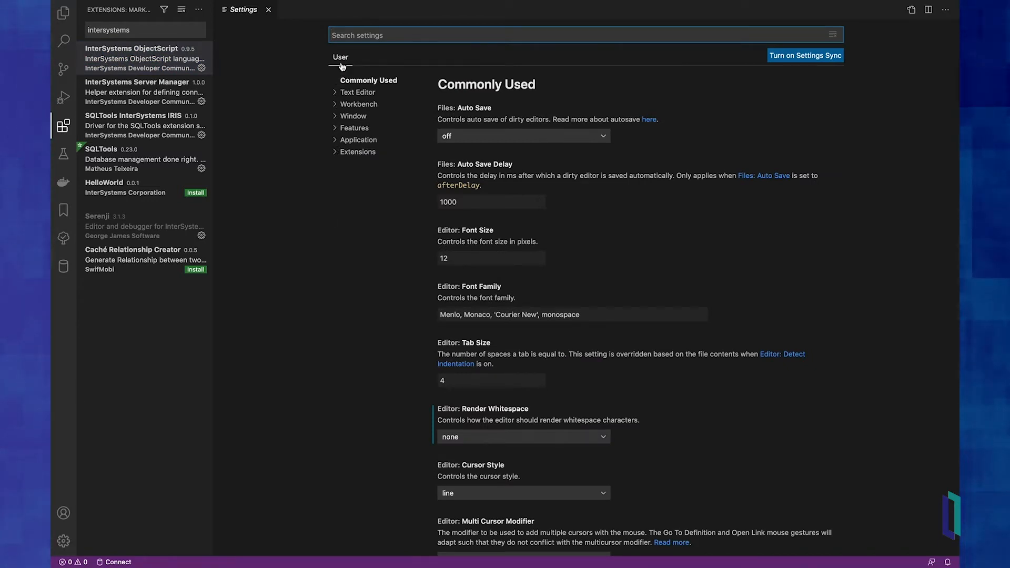
mouse_move(712, 58)
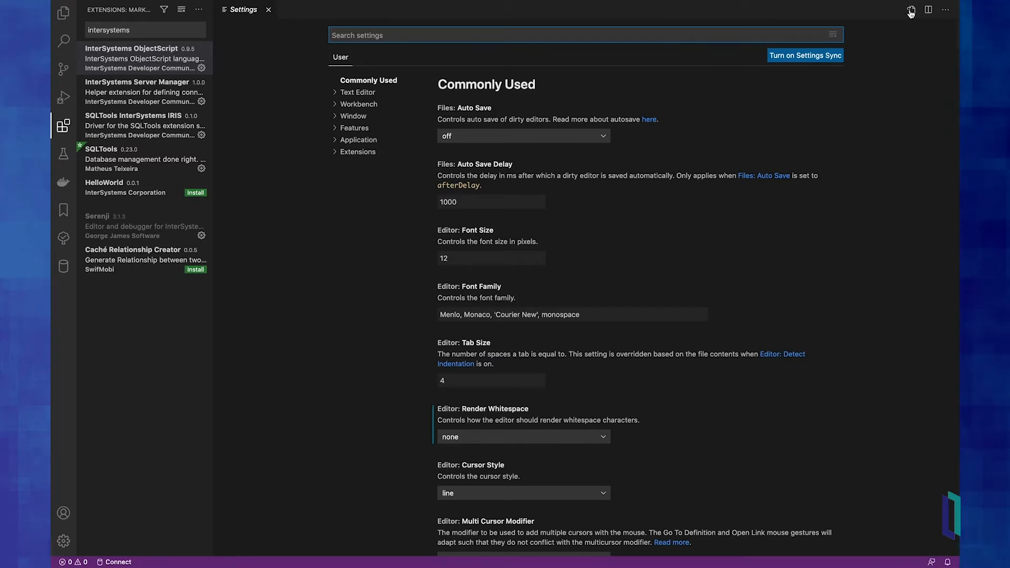
click(912, 12)
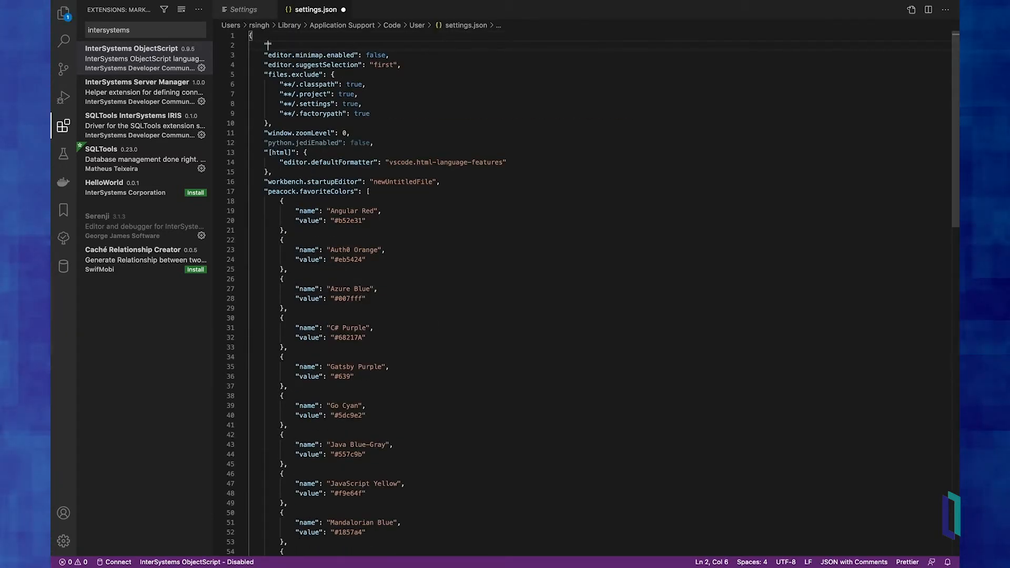
Rename the default-iris server to dockeriris, make it the default, and add username _SYSTEM.
text(intersystems.servers)
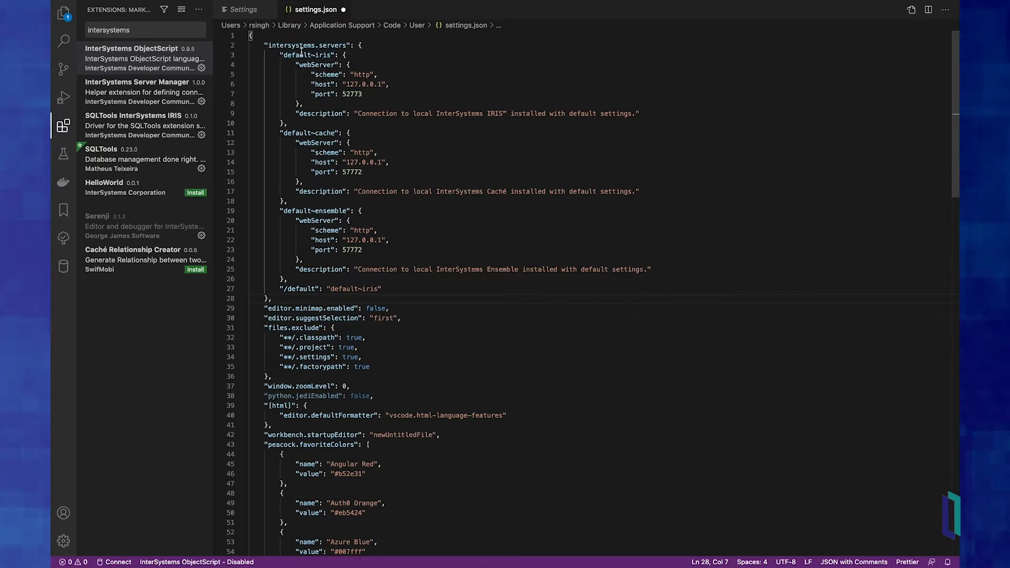
double_click(306, 54)
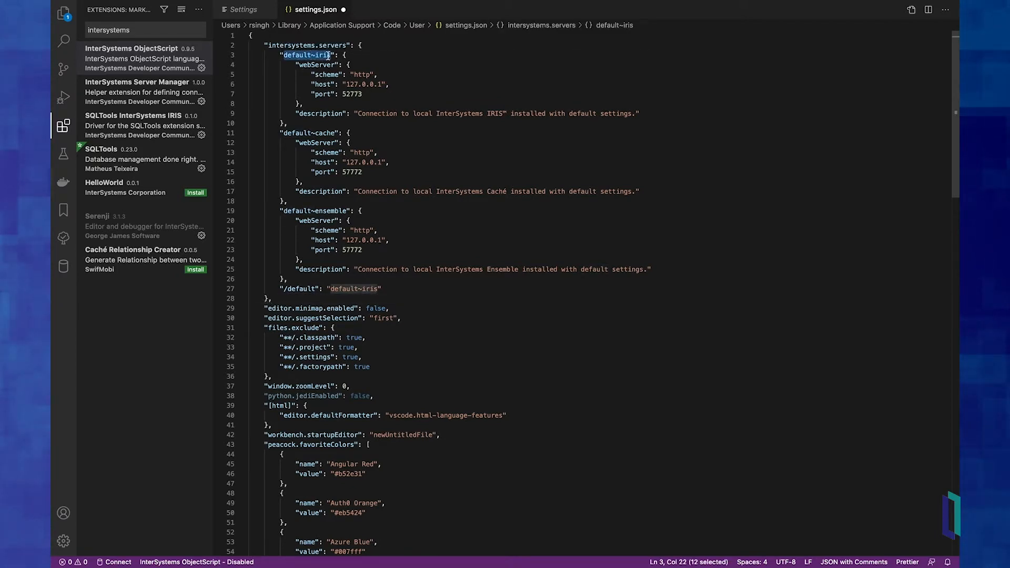
text(dockeriris)
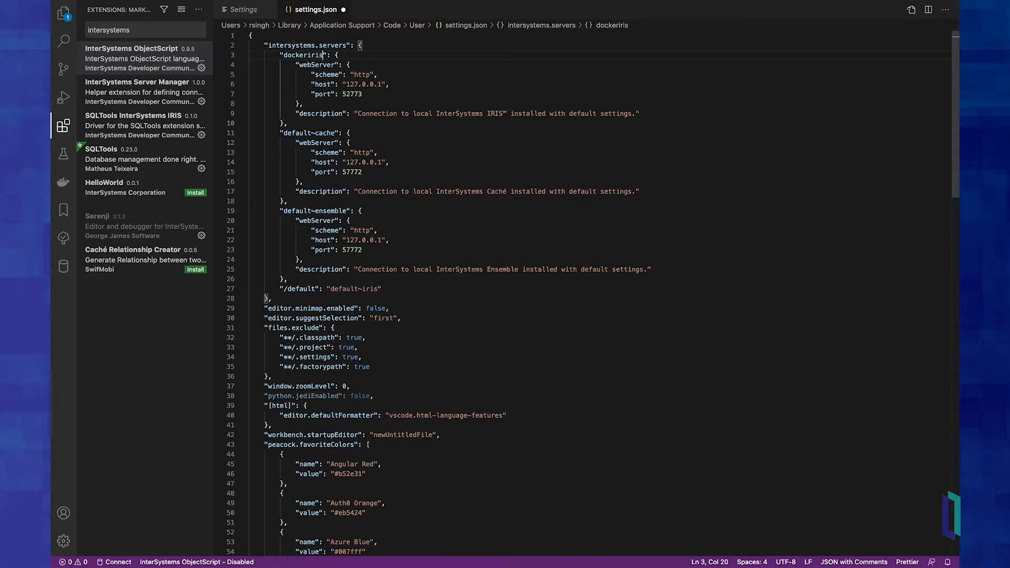
double_click(302, 54)
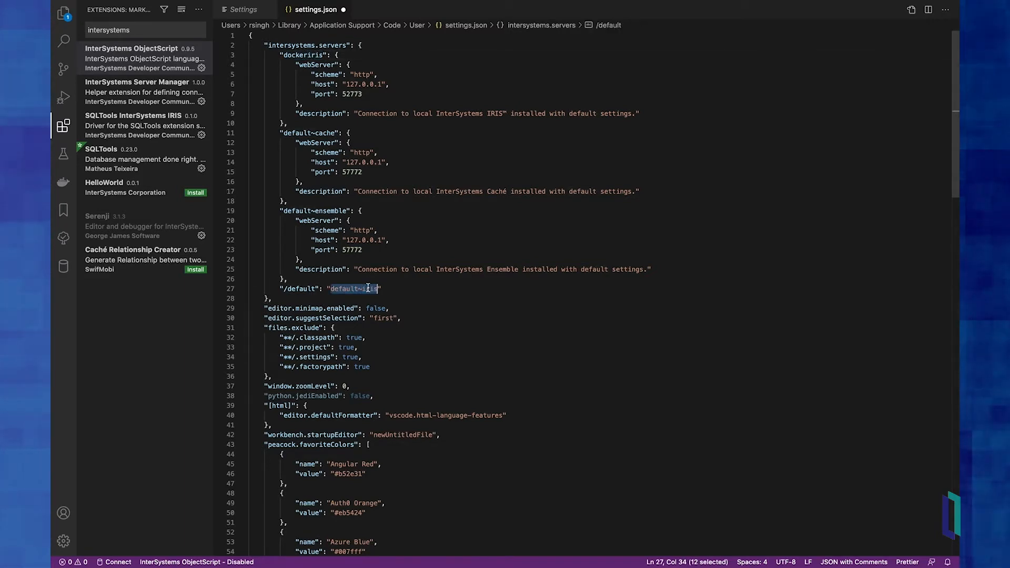
text(dockeriris)
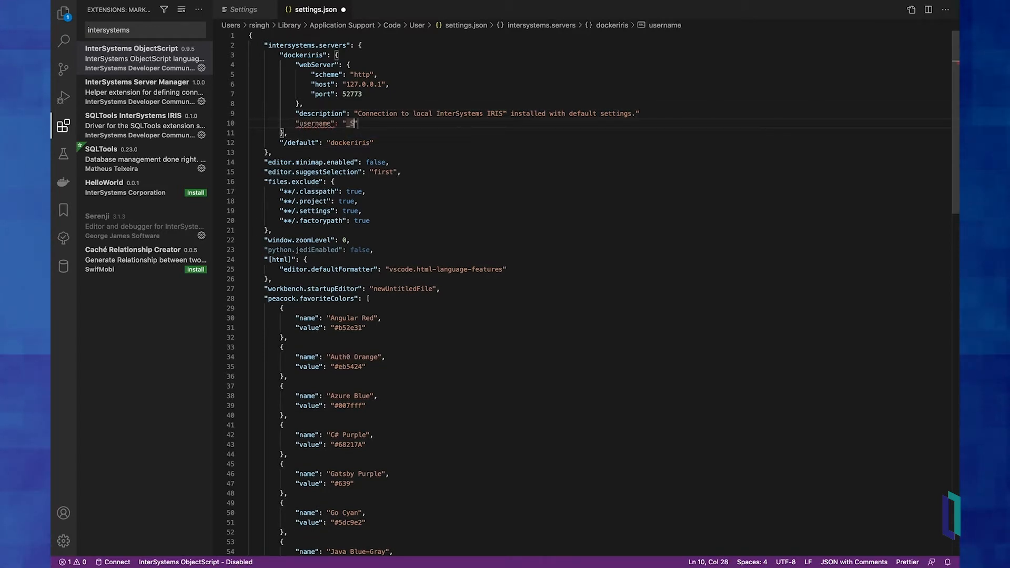
text(_SYSTEM)
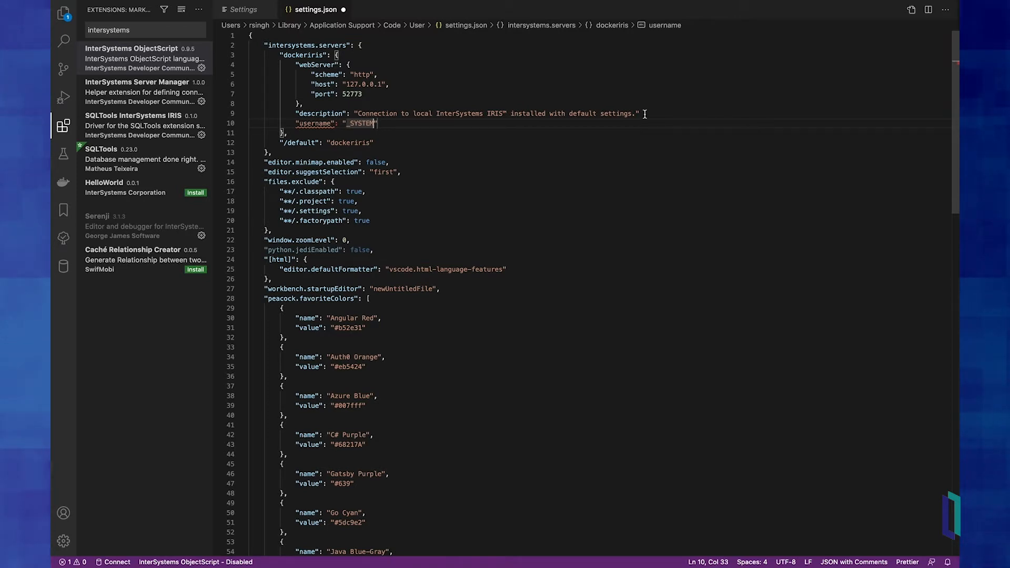
text(,)
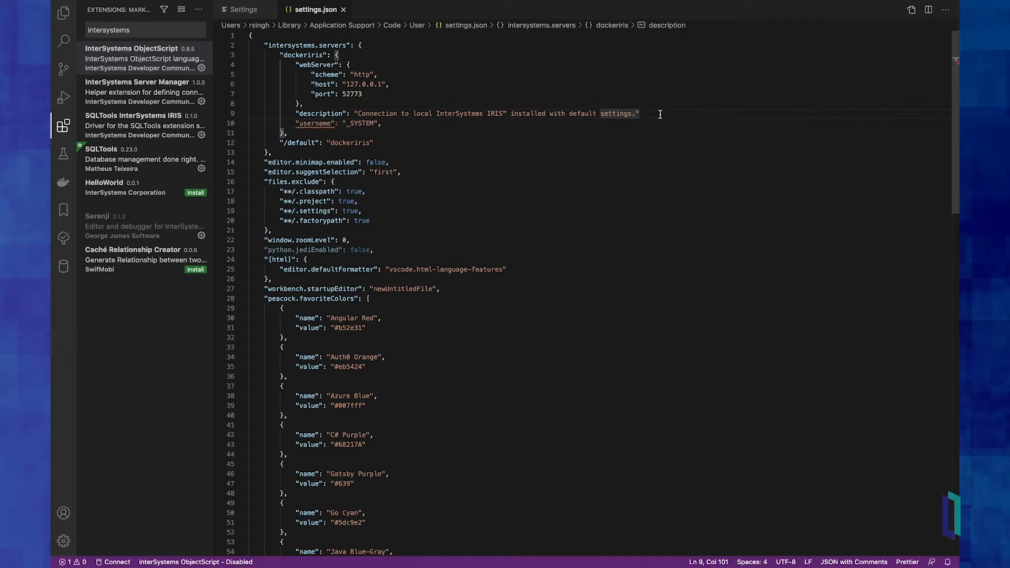
text(,)
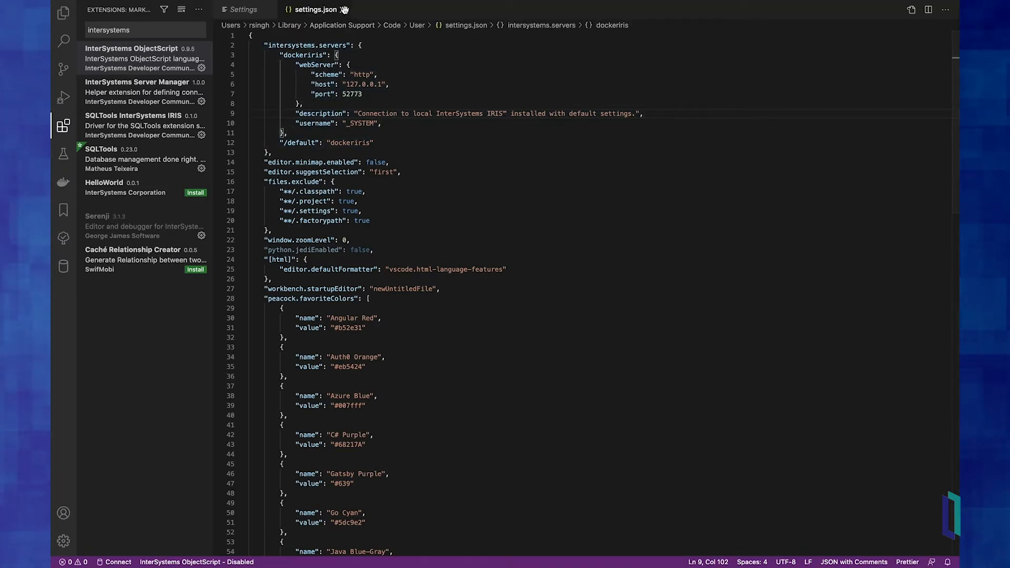
Close settings.json, show the empty Explorer, and switch over to Finder.
click(349, 9)
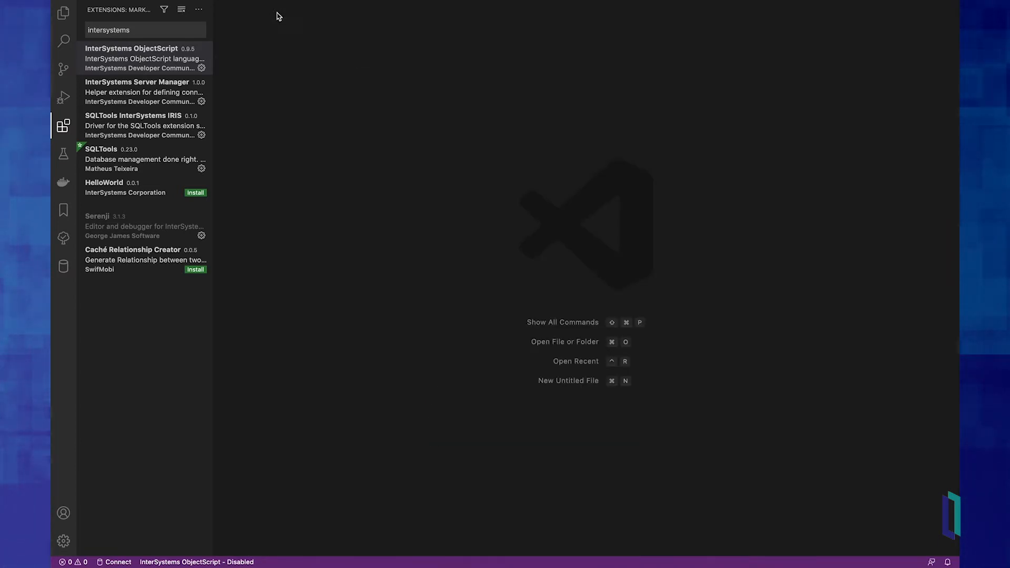
click(63, 13)
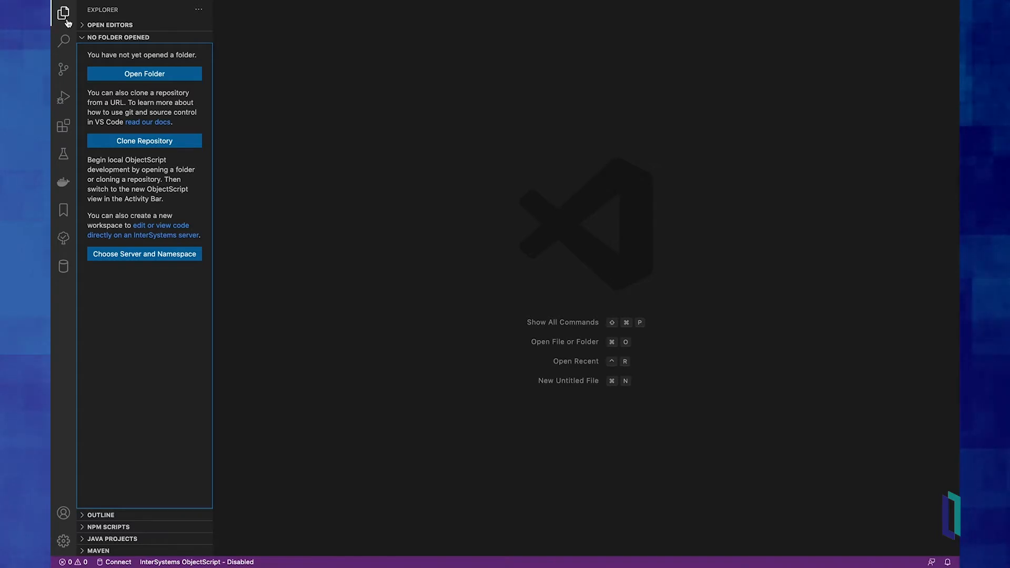
key(cmd+tab)
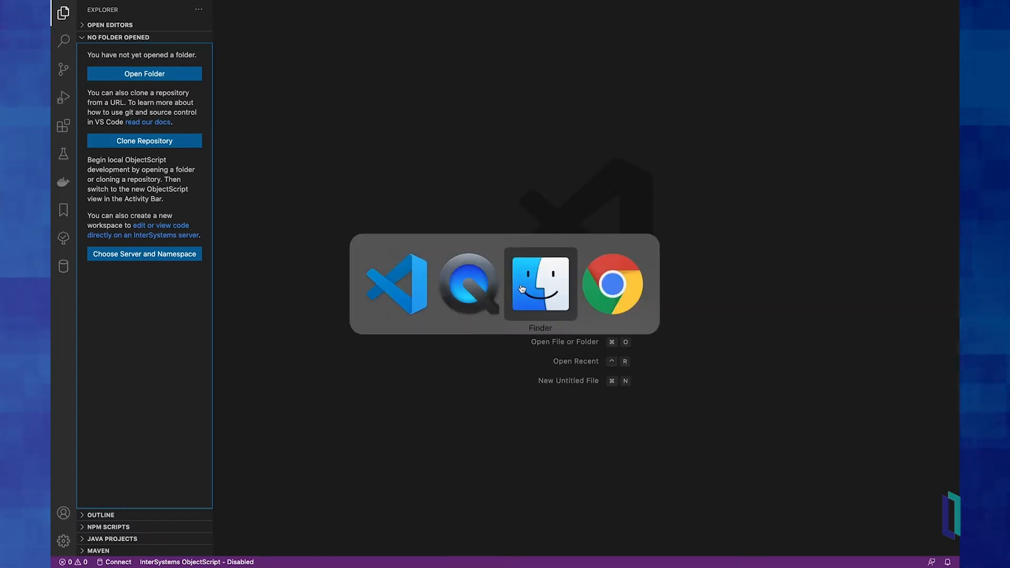
click(612, 283)
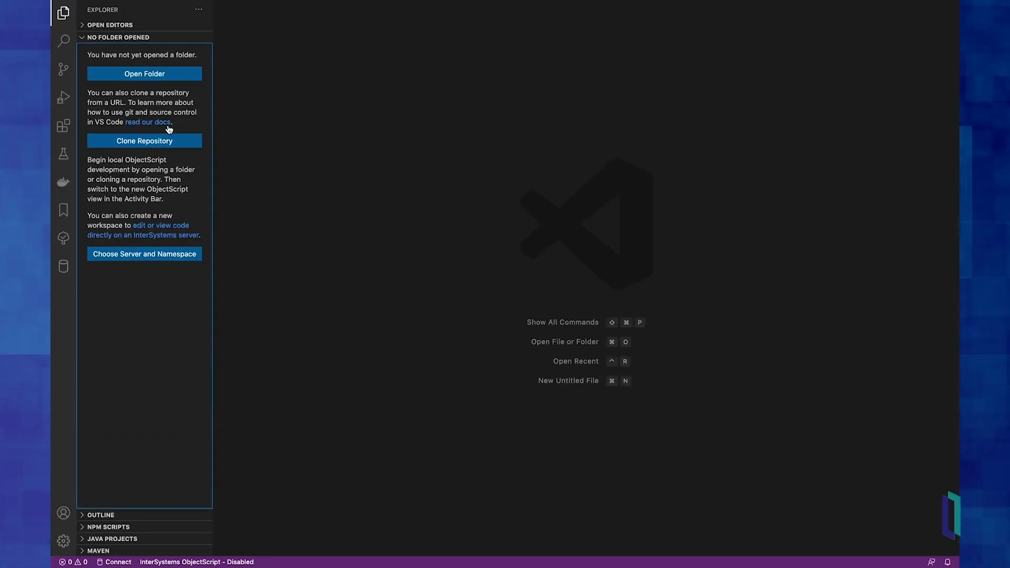
Clone coffeeco from its GitHub URL into the home folder and open it.
click(144, 140)
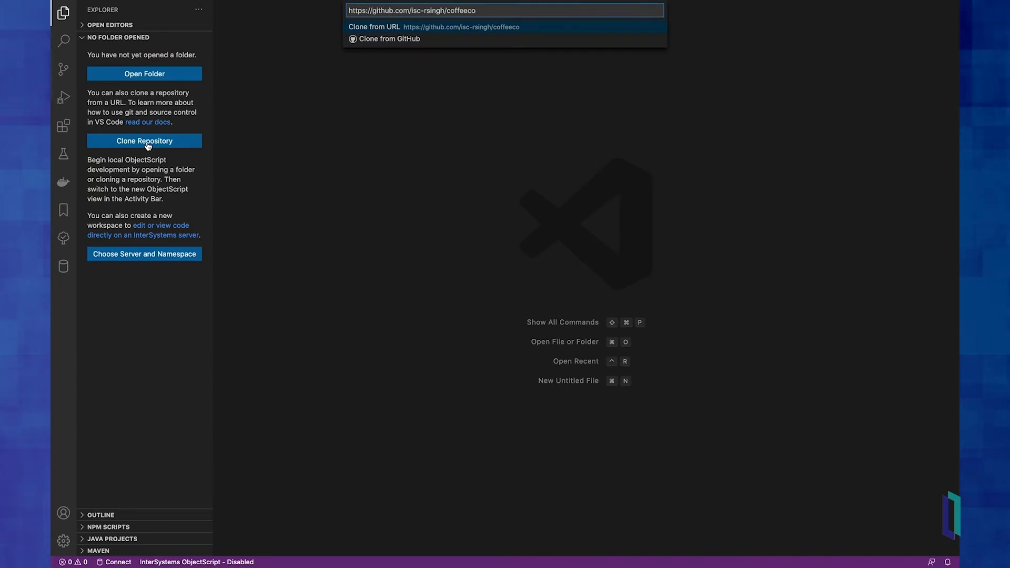
click(432, 26)
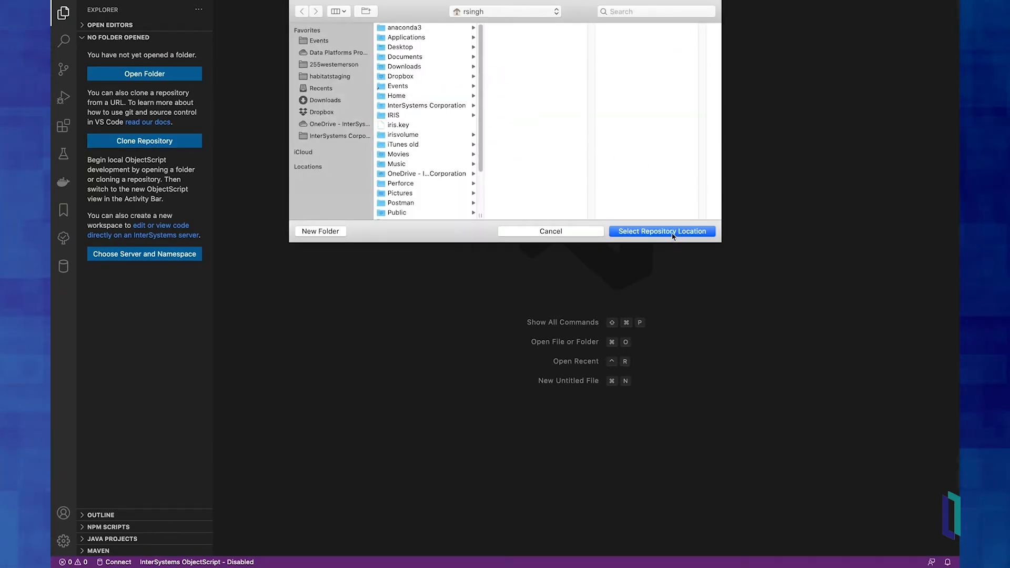
click(661, 231)
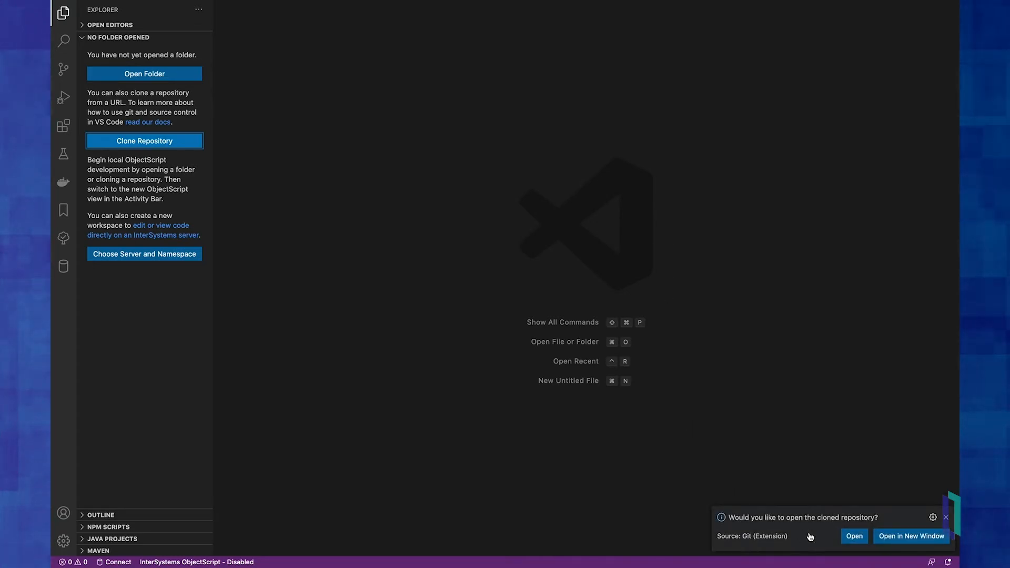
click(852, 535)
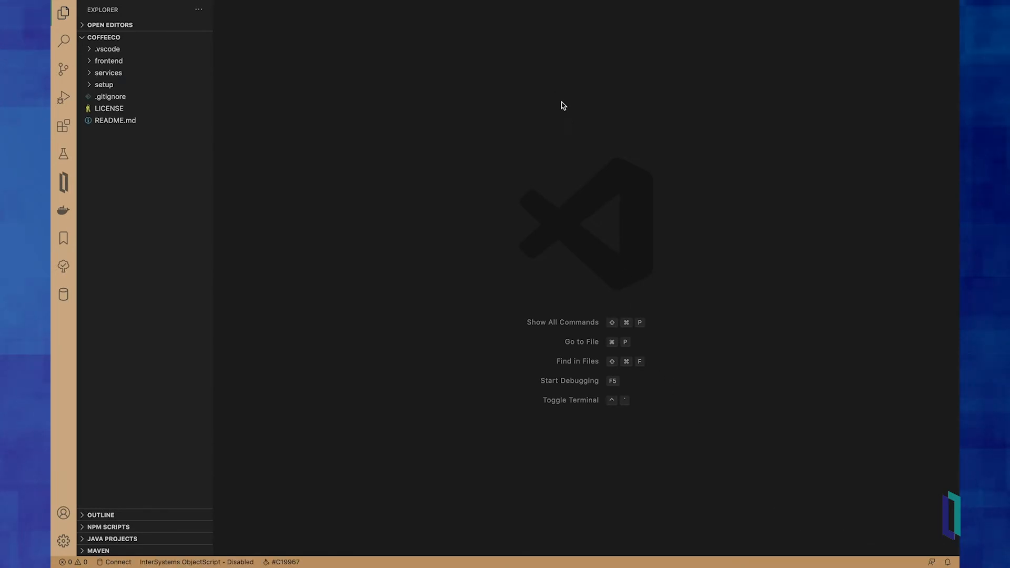
mouse_move(63, 41)
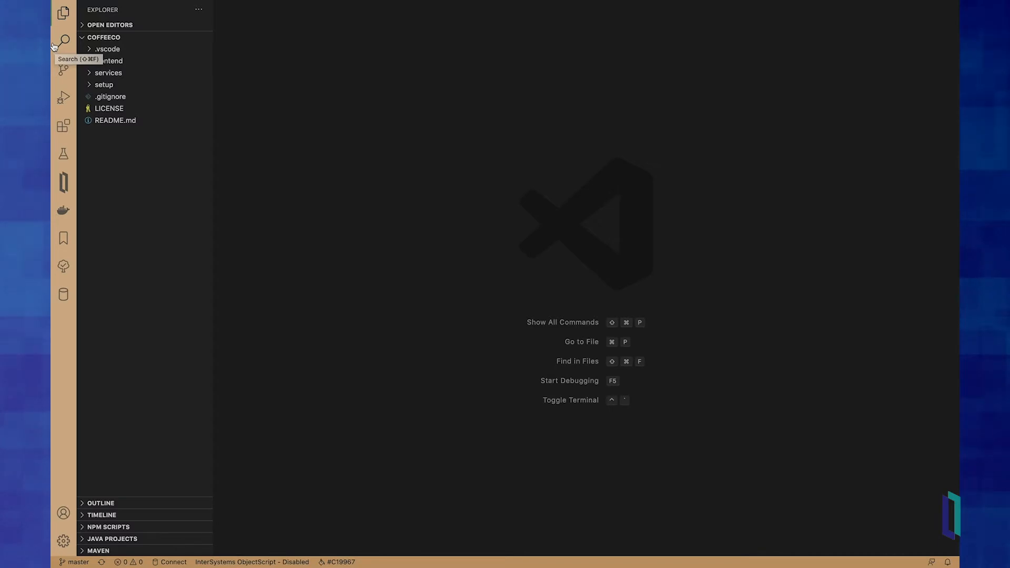
mouse_move(58, 179)
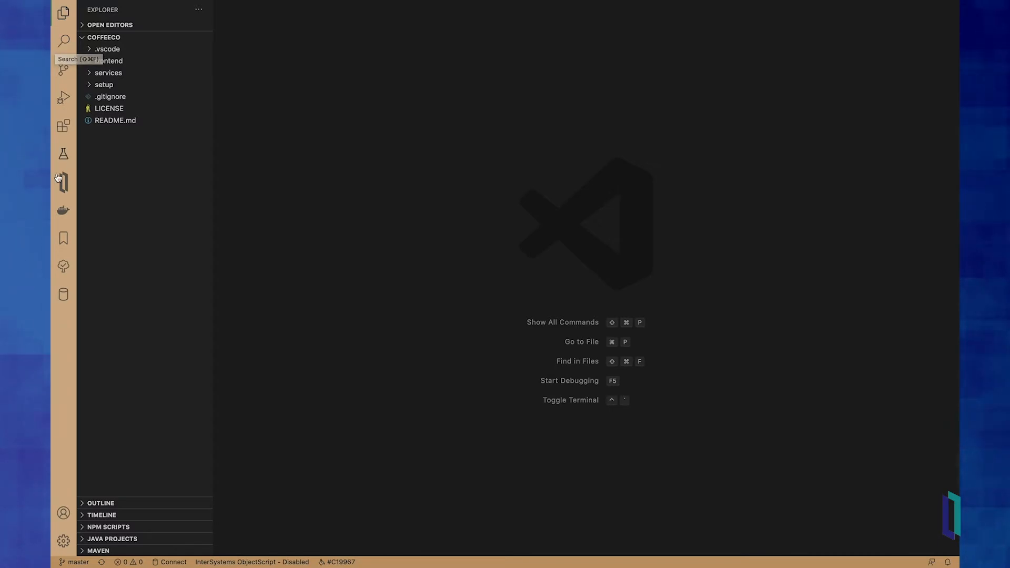
Connect the workspace to server dockeriris, namespace USER, and return to the file list.
click(62, 181)
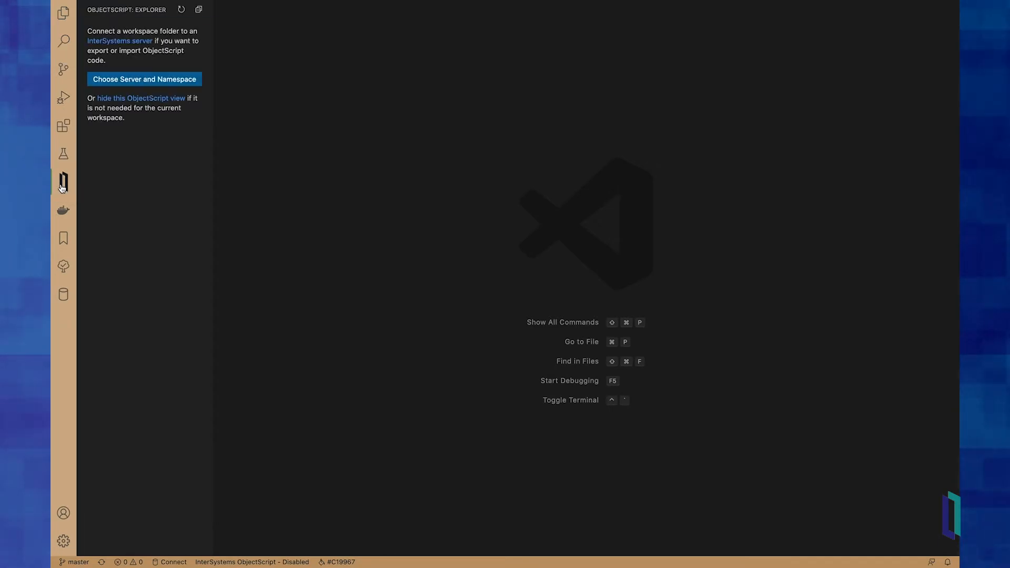
mouse_move(148, 79)
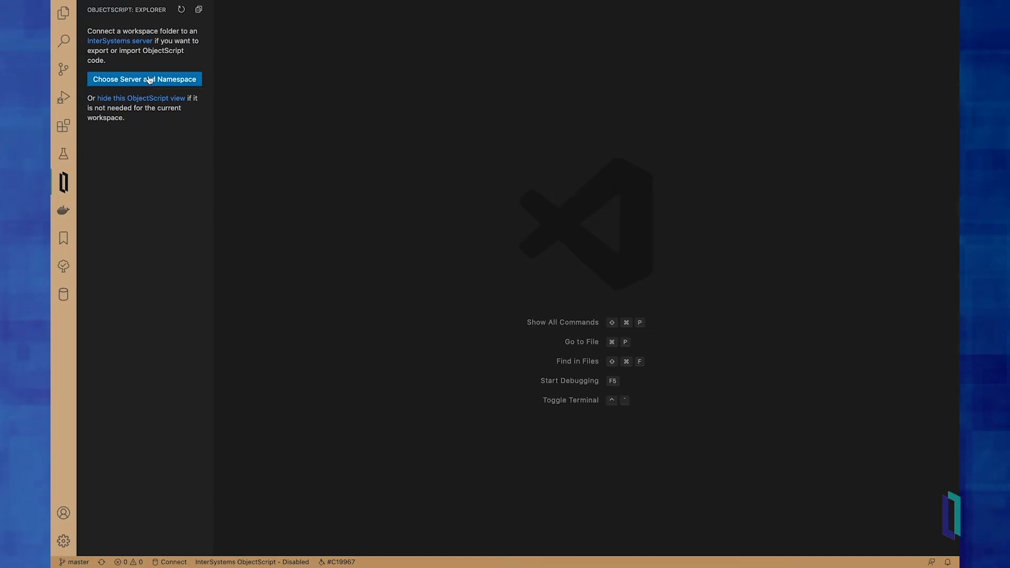
click(144, 79)
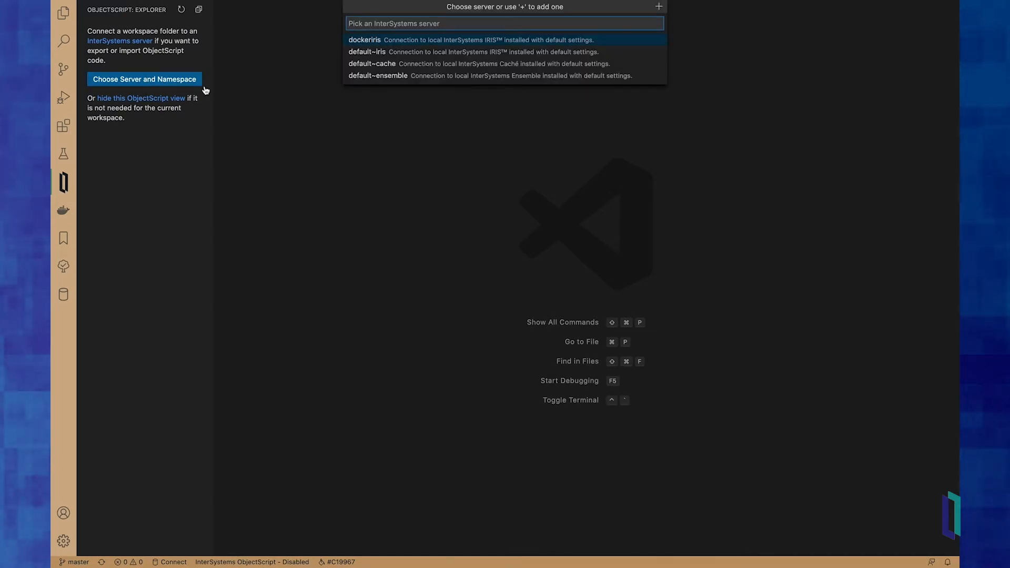
click(364, 39)
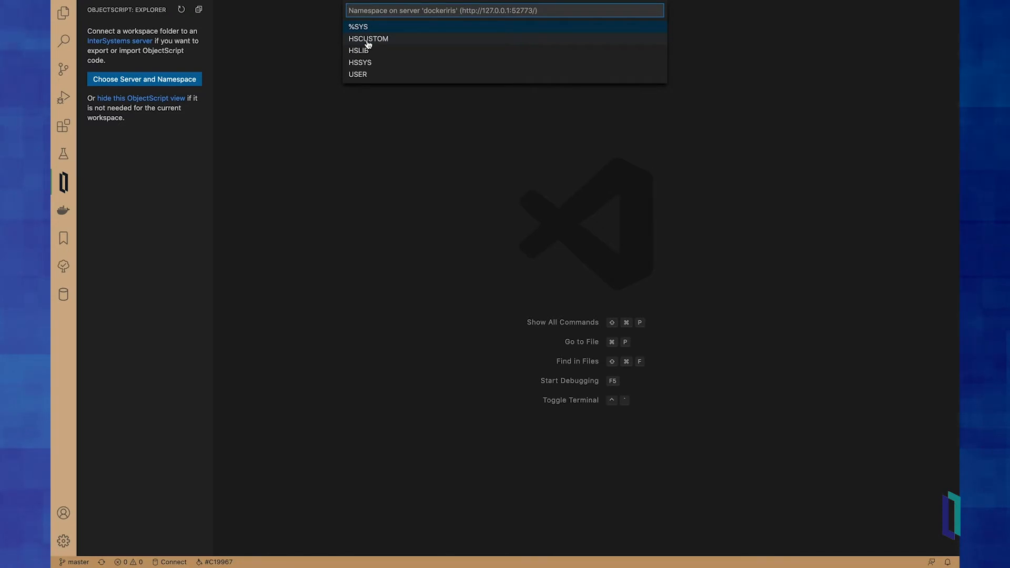
click(357, 74)
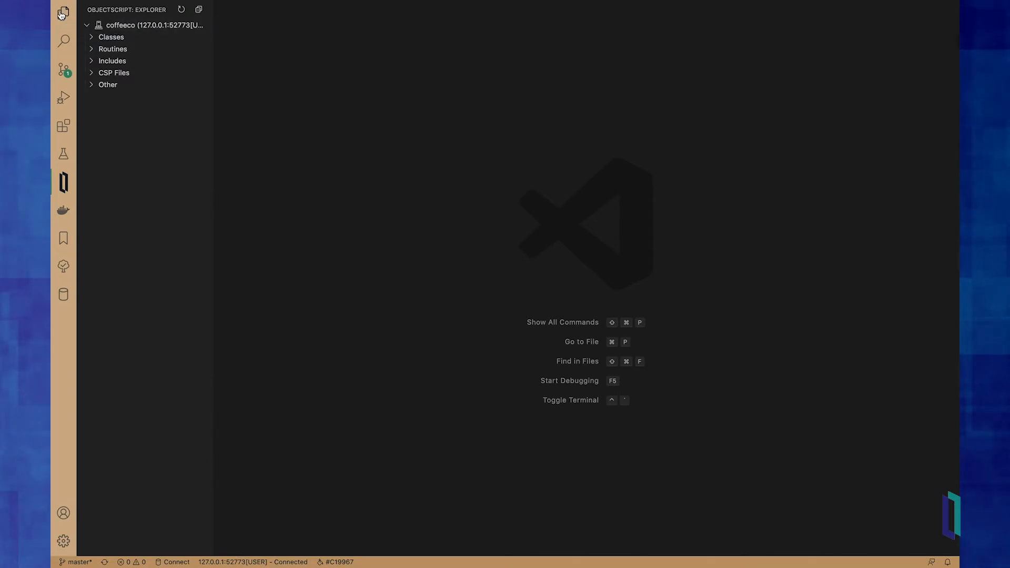
click(63, 14)
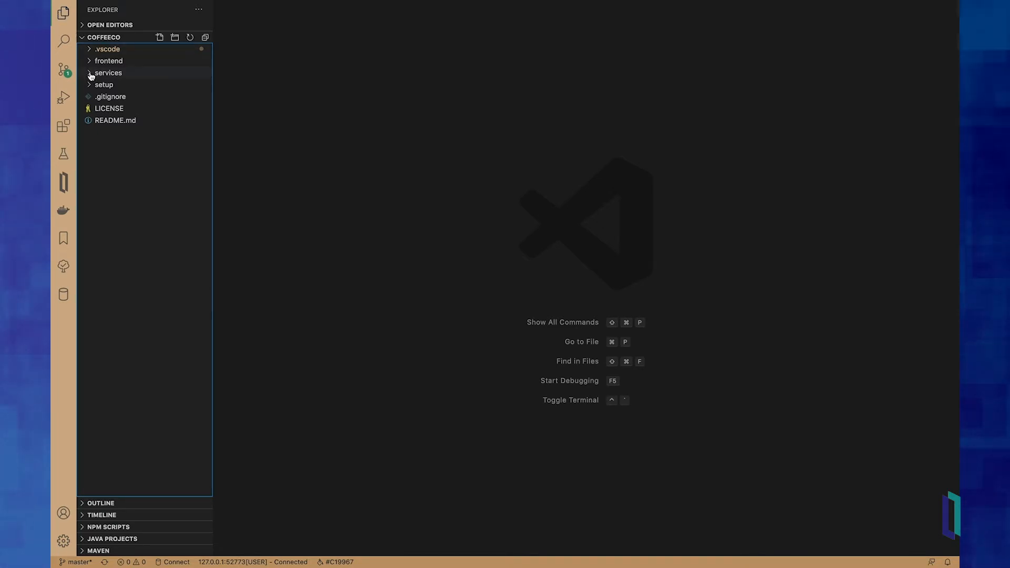
Expand frontend, src and services to reveal catalog.cls, Handler.cls and inventory.cls under cls/ICO.
click(108, 72)
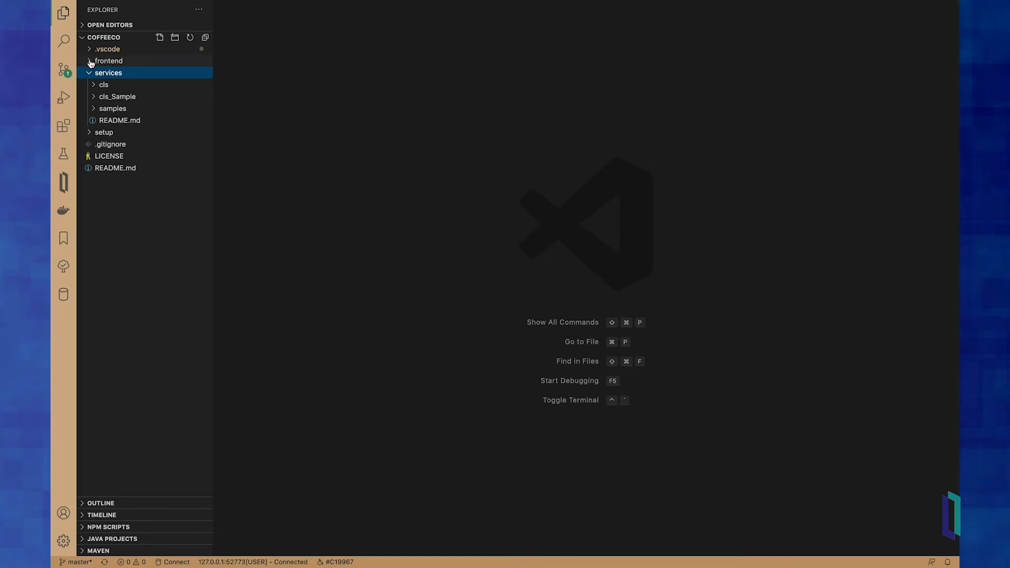
click(108, 61)
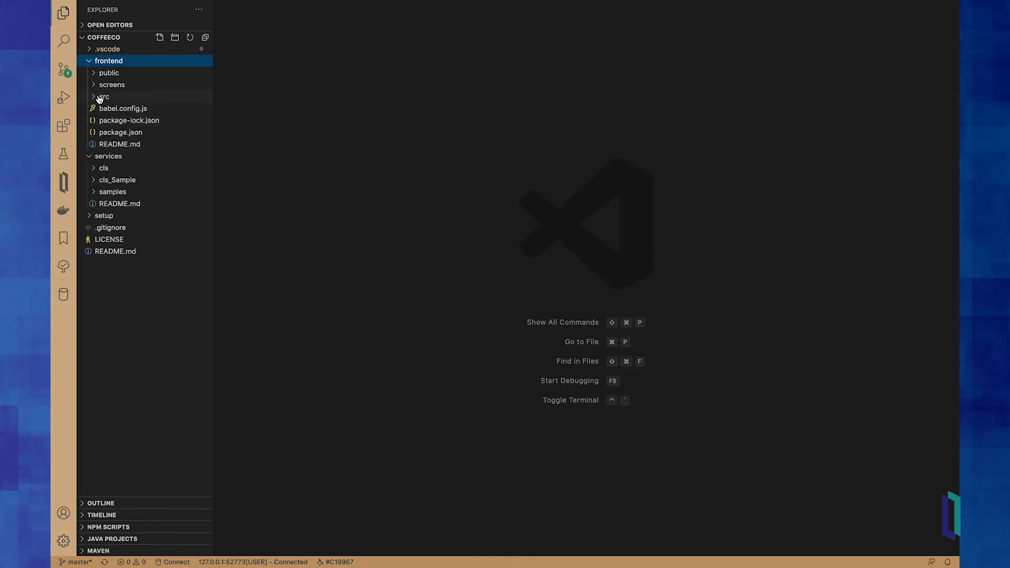
click(104, 95)
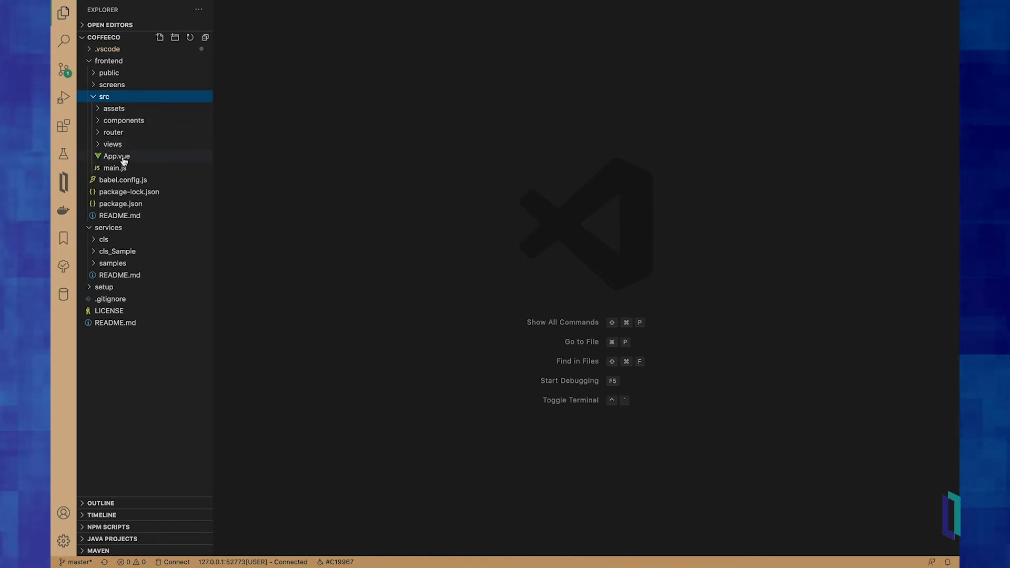
mouse_move(89, 64)
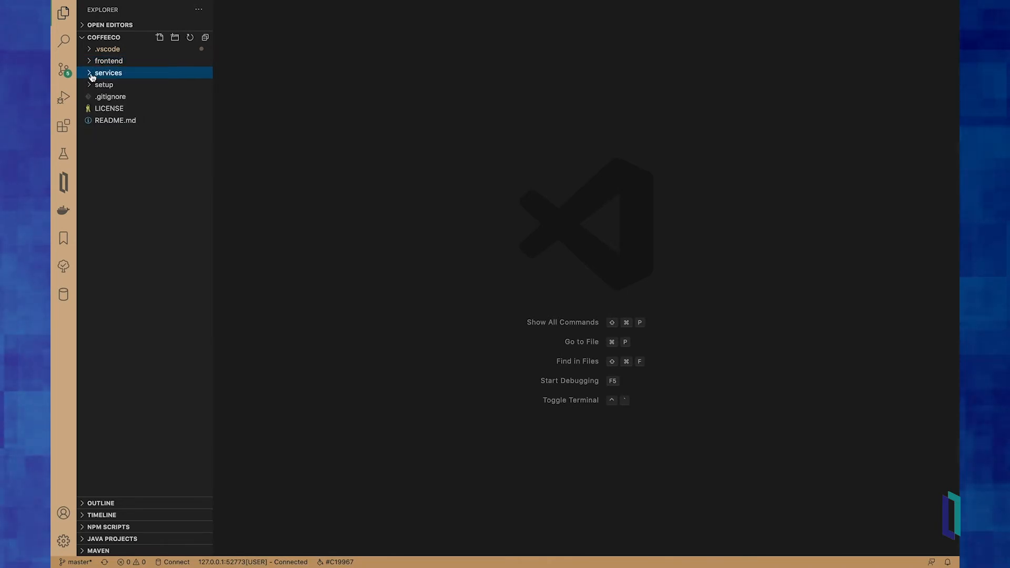
click(108, 72)
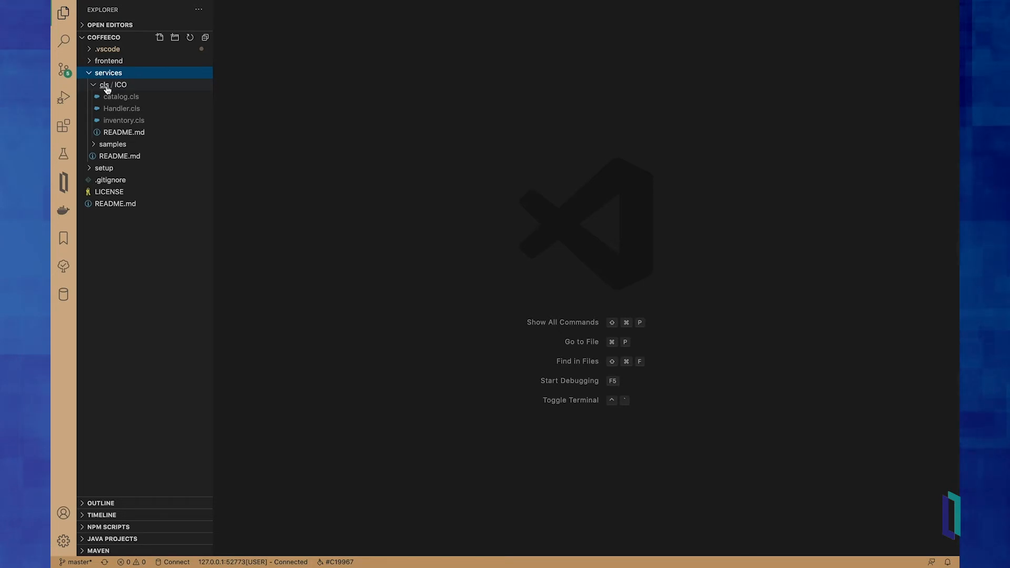
mouse_move(121, 97)
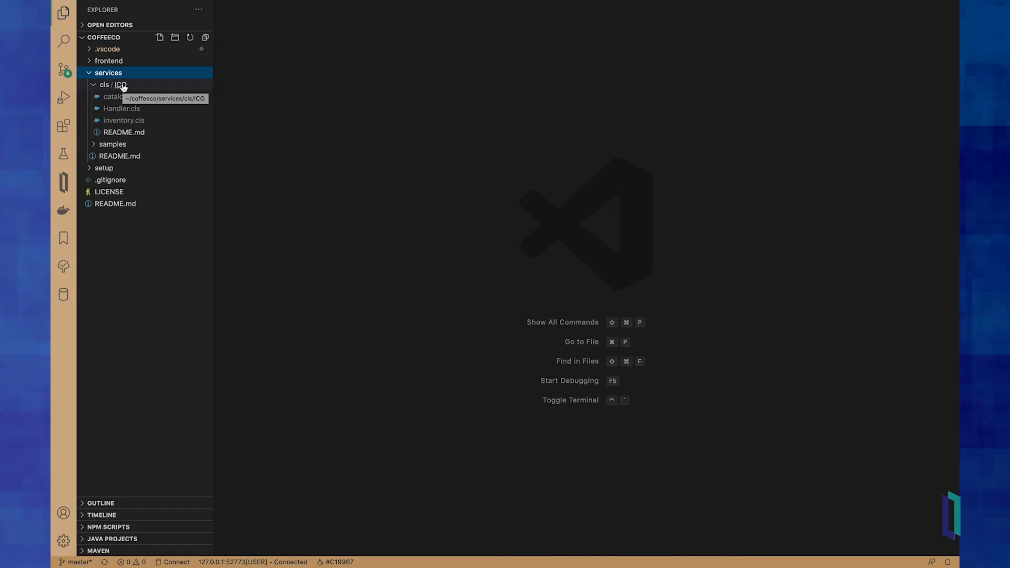
Import and compile the cls/ICO folder and show the ObjectScript output channel log.
right_click(116, 84)
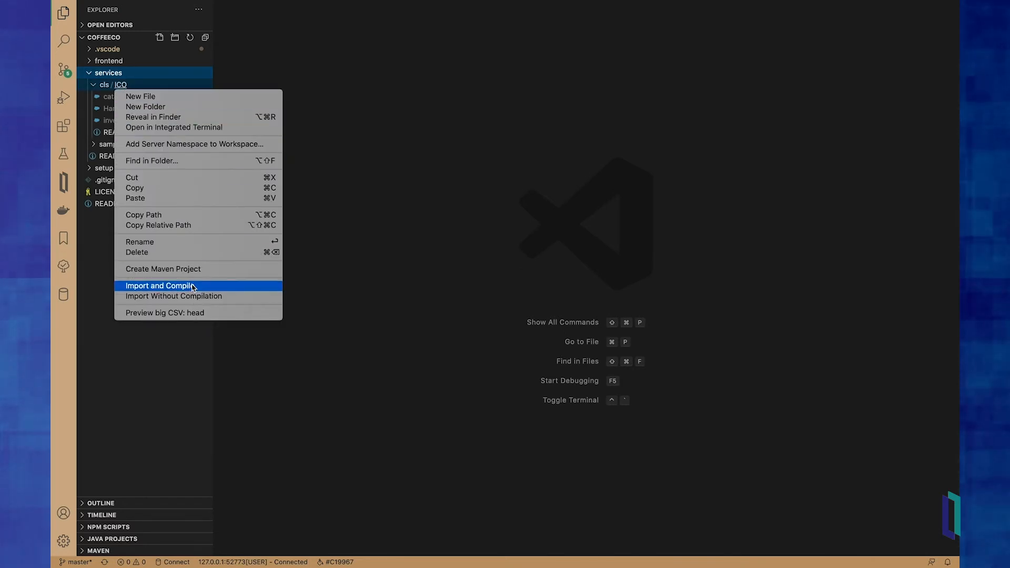
click(163, 285)
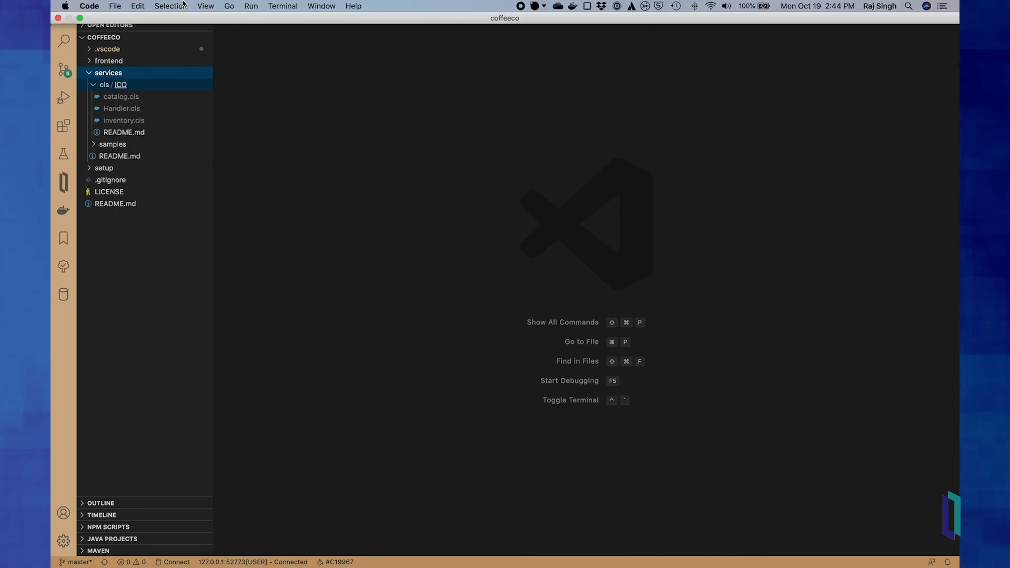
click(205, 6)
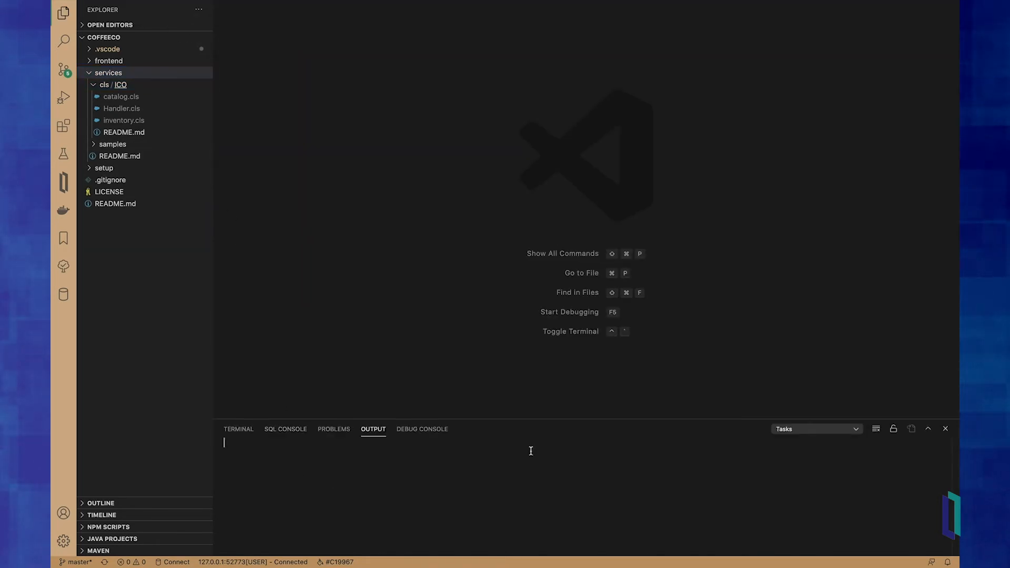
click(816, 428)
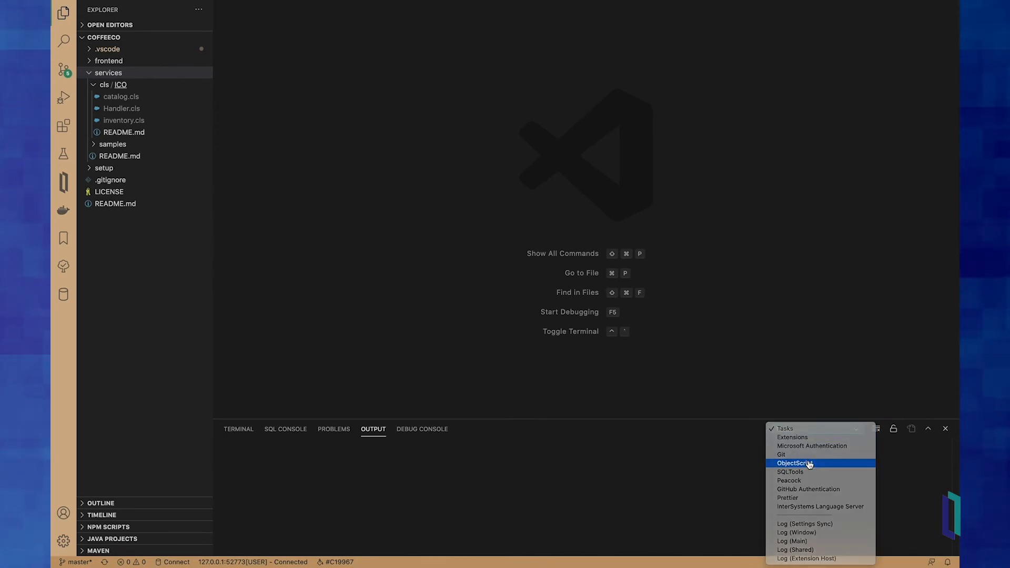
click(793, 463)
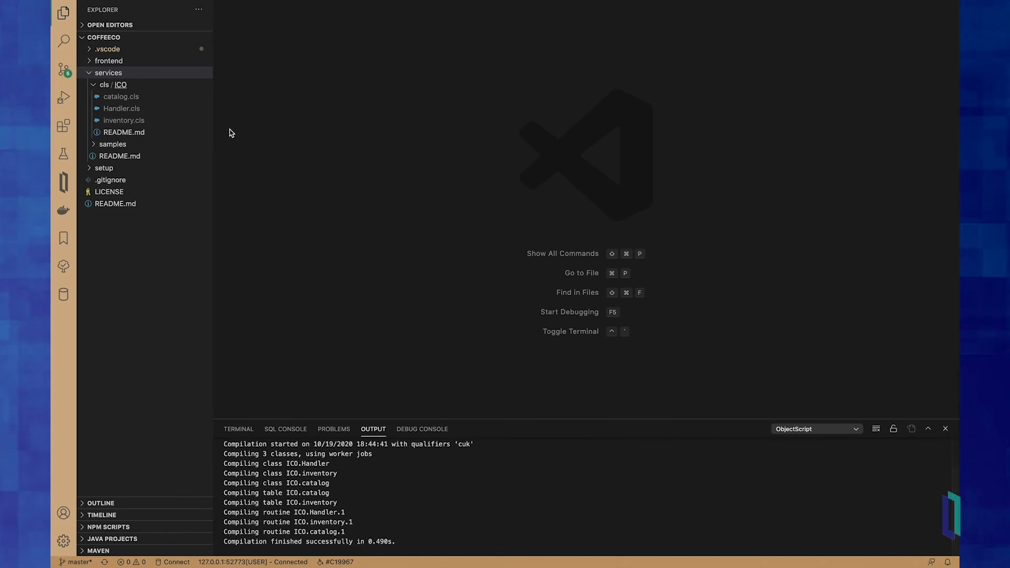
Expand Classes > ICO in the ObjectScript Explorer to confirm the server classes, then return to project files.
click(63, 182)
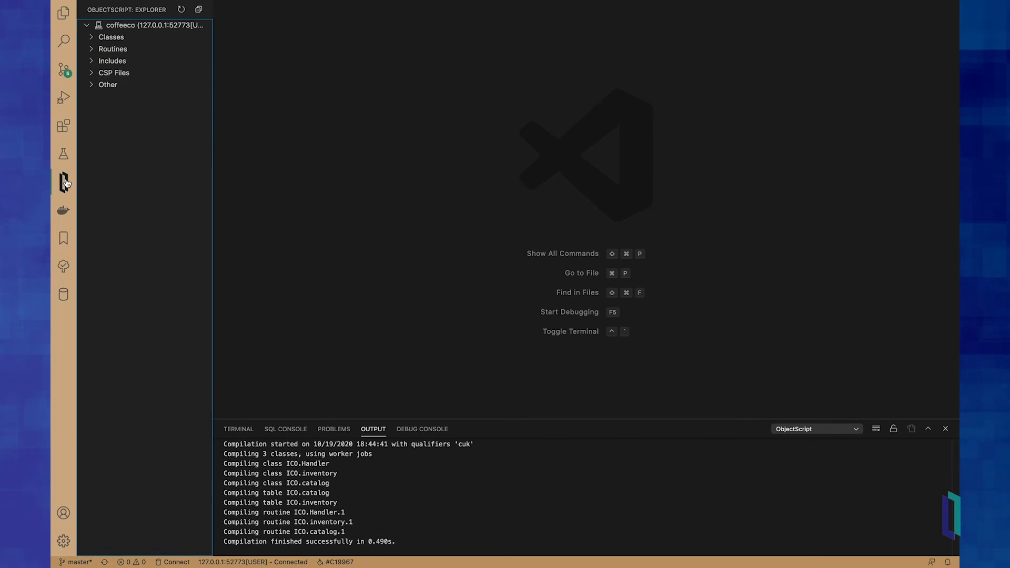
mouse_move(63, 190)
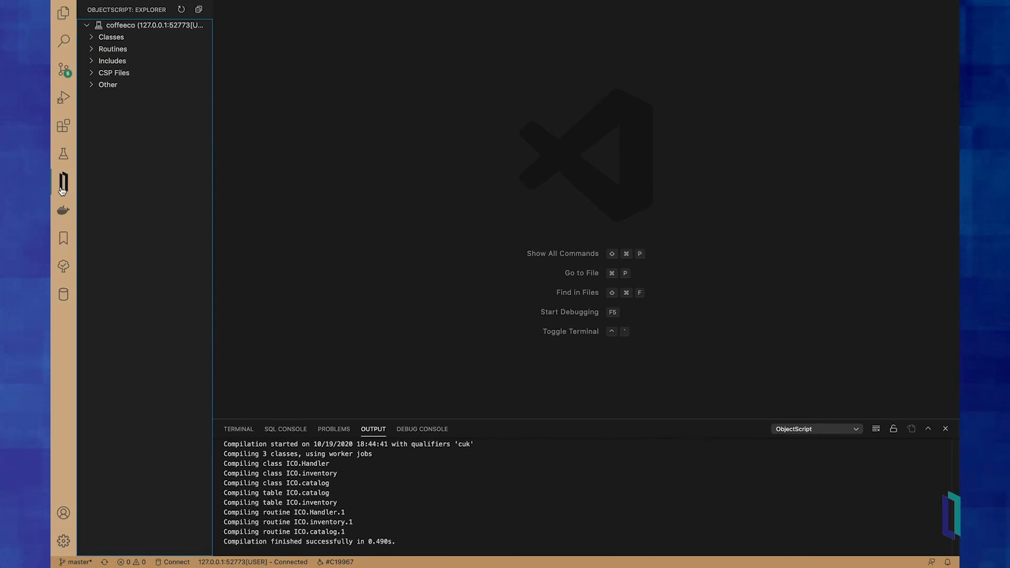
click(111, 37)
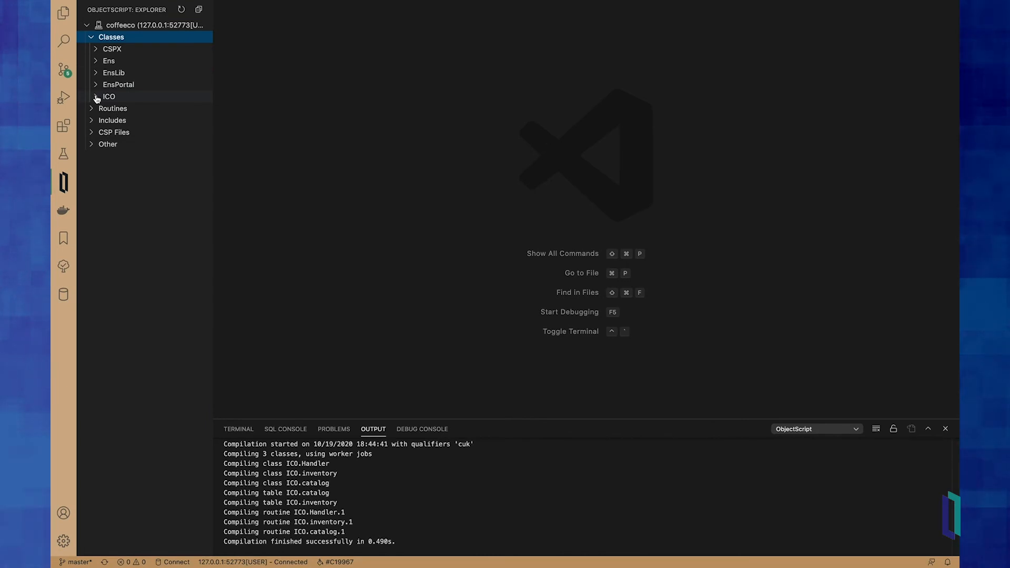
click(109, 97)
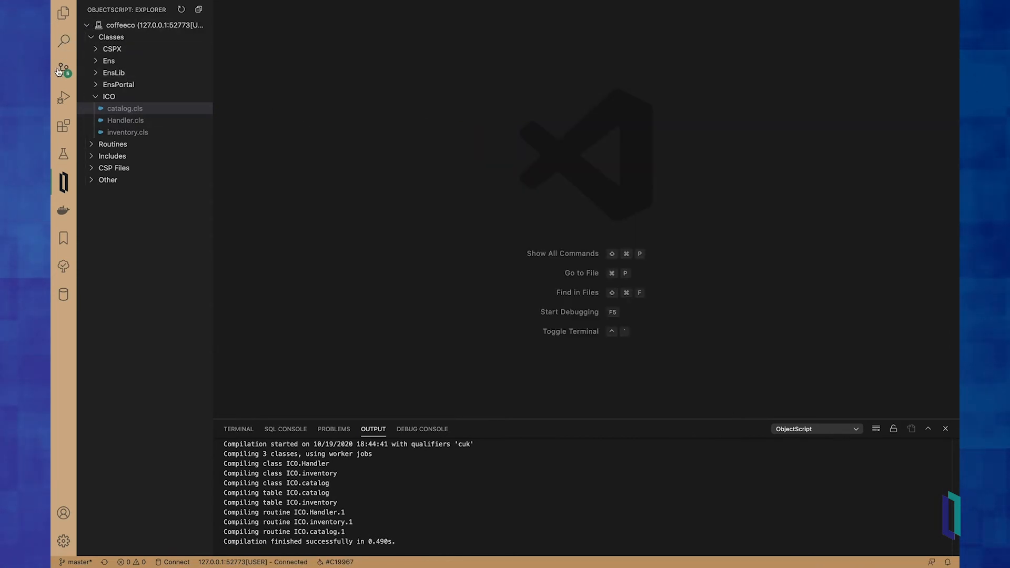
click(64, 12)
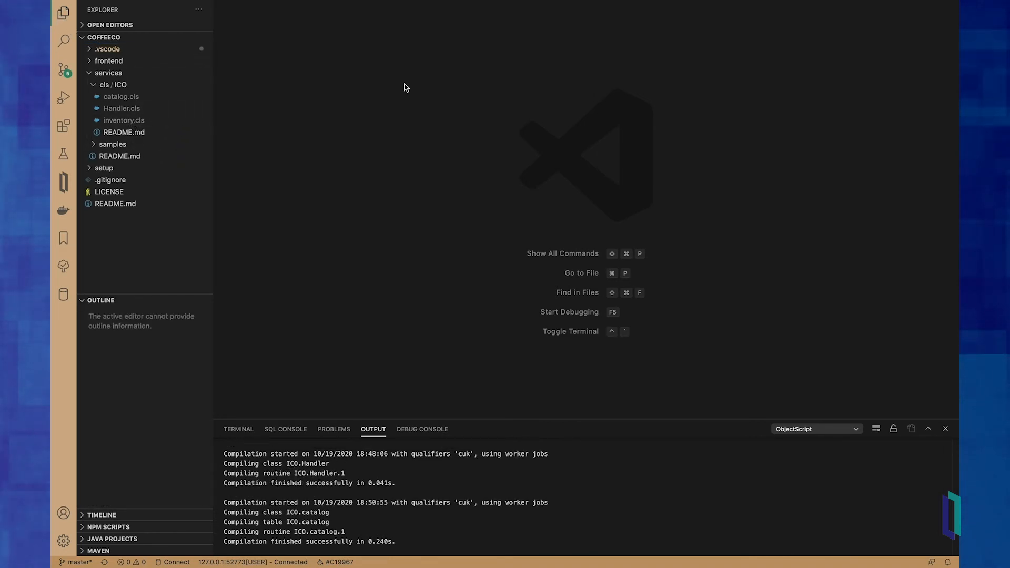
mouse_move(360, 78)
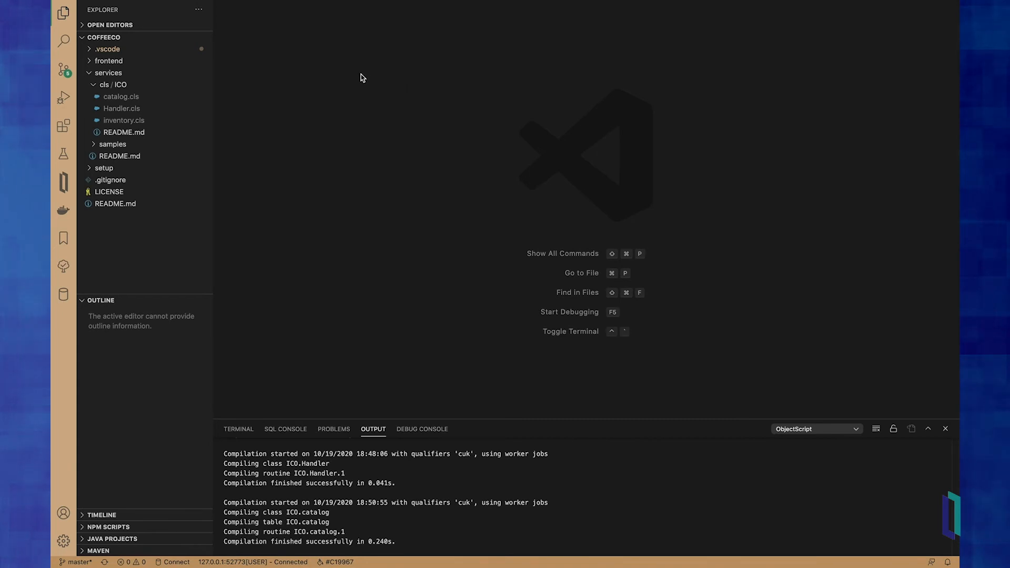
Browse Handler.cls methods GetJSONFromRequest, GetRawBeans, ListRawBeans, then jump to ICO.catalog's definition.
click(122, 108)
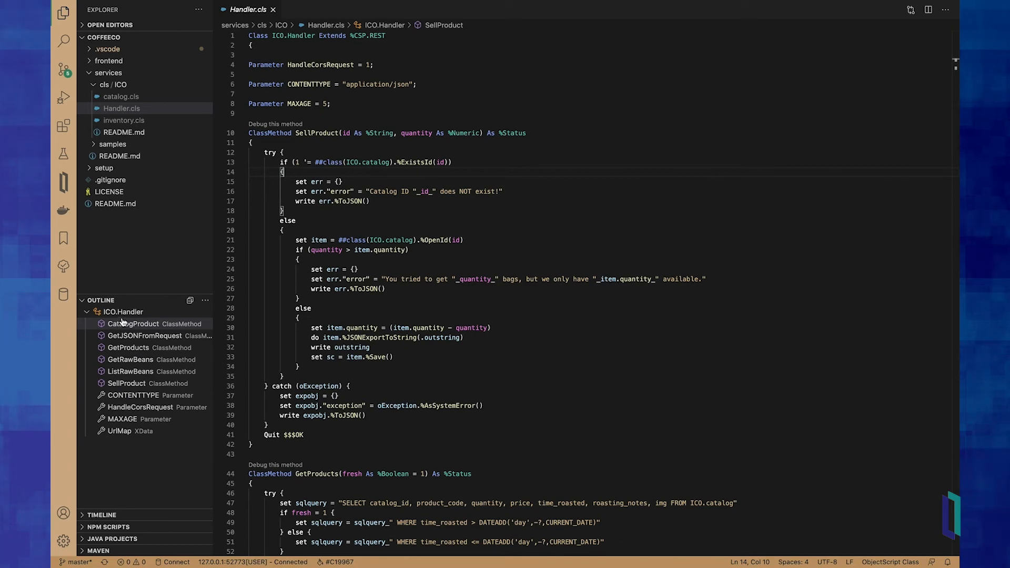
click(145, 335)
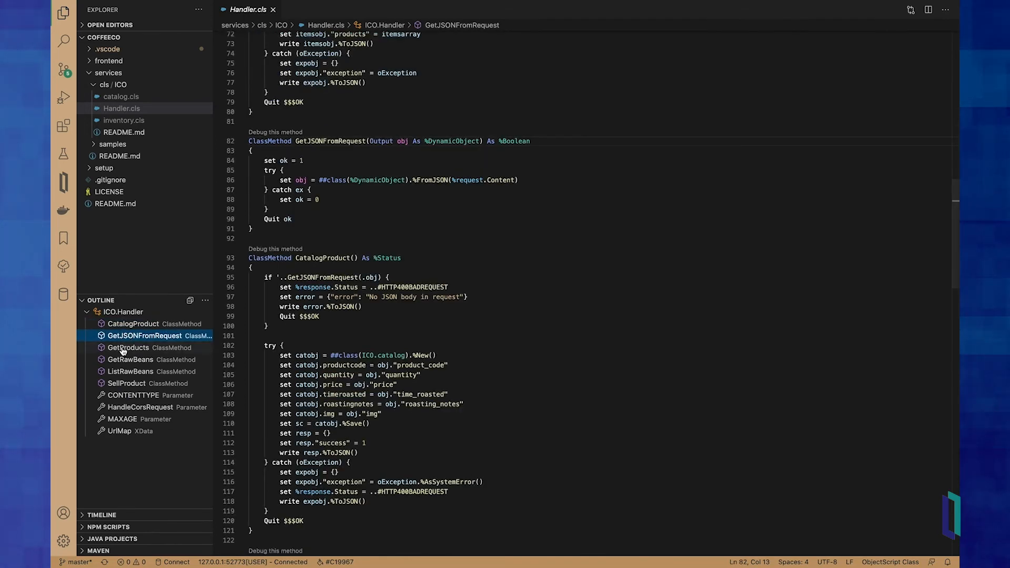
click(130, 358)
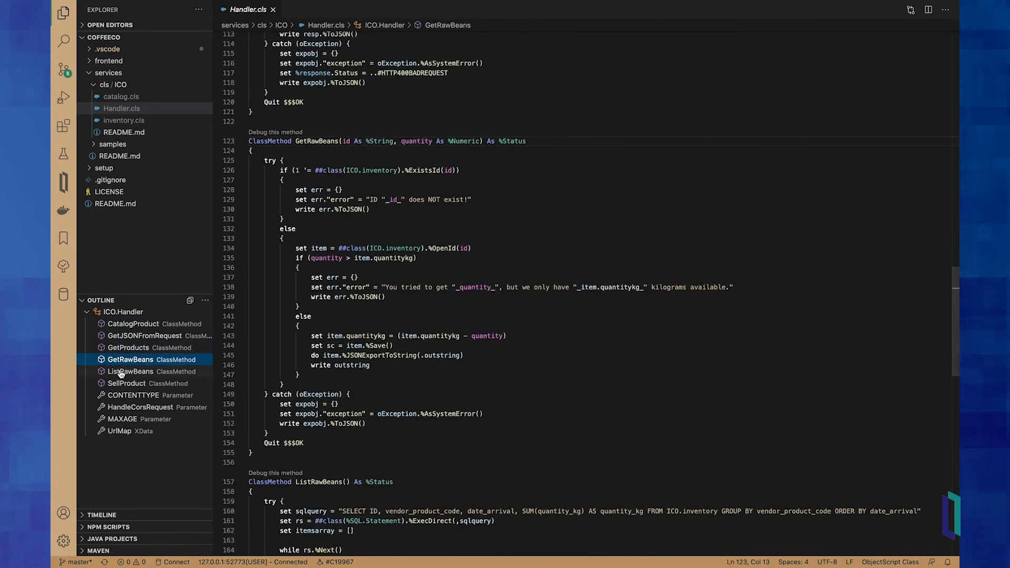
click(132, 371)
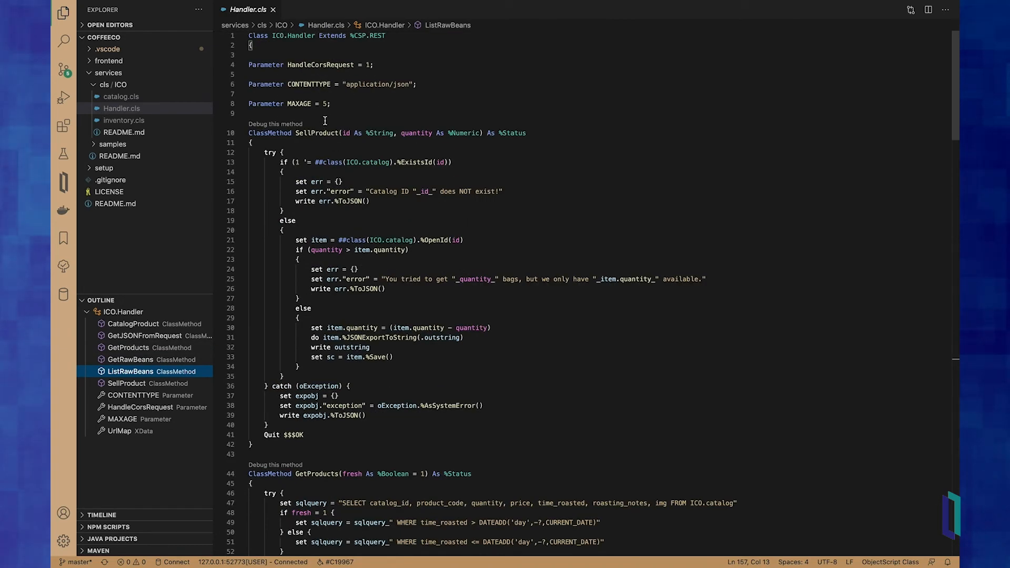
mouse_move(346, 111)
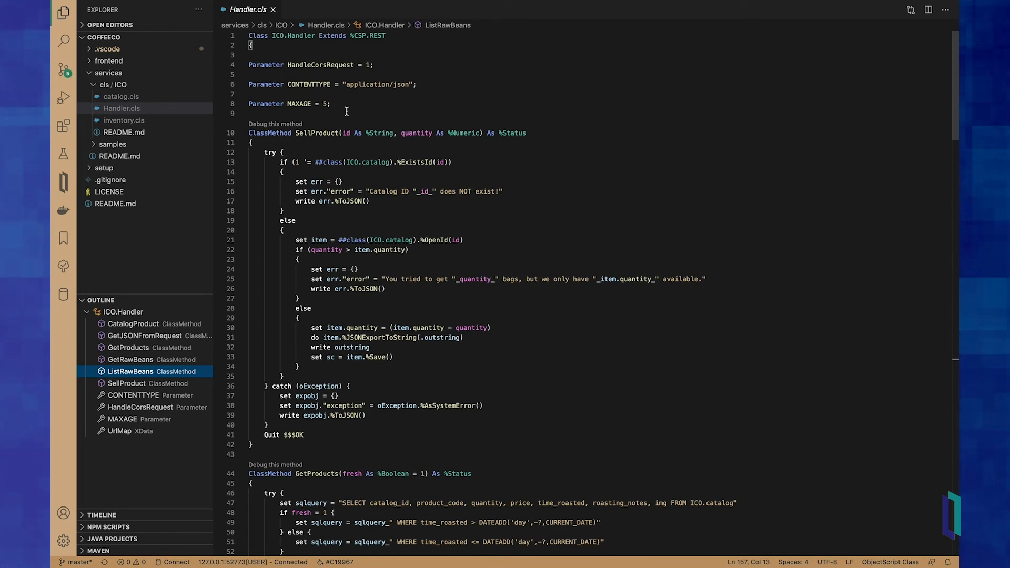
mouse_move(381, 133)
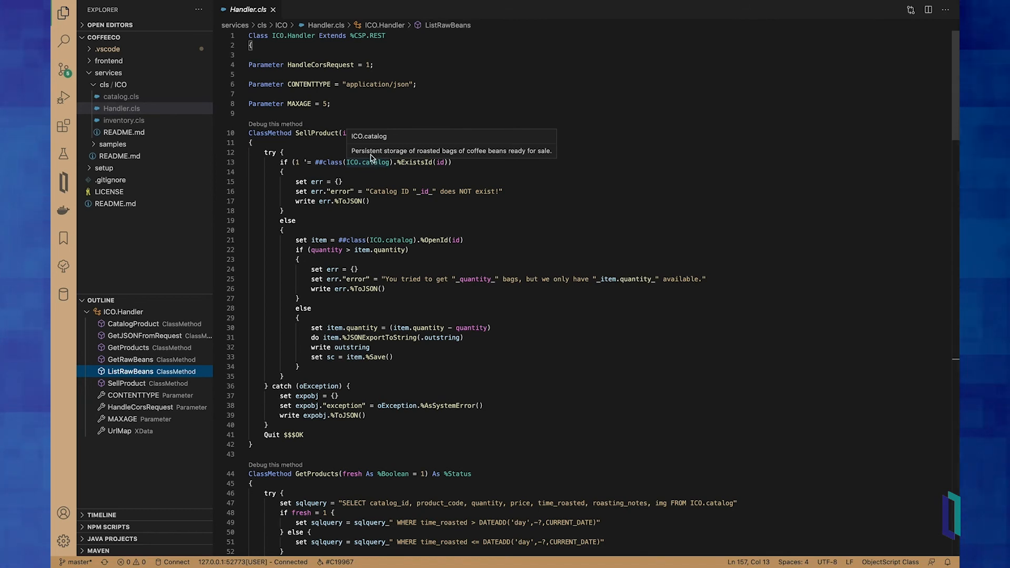
mouse_move(532, 155)
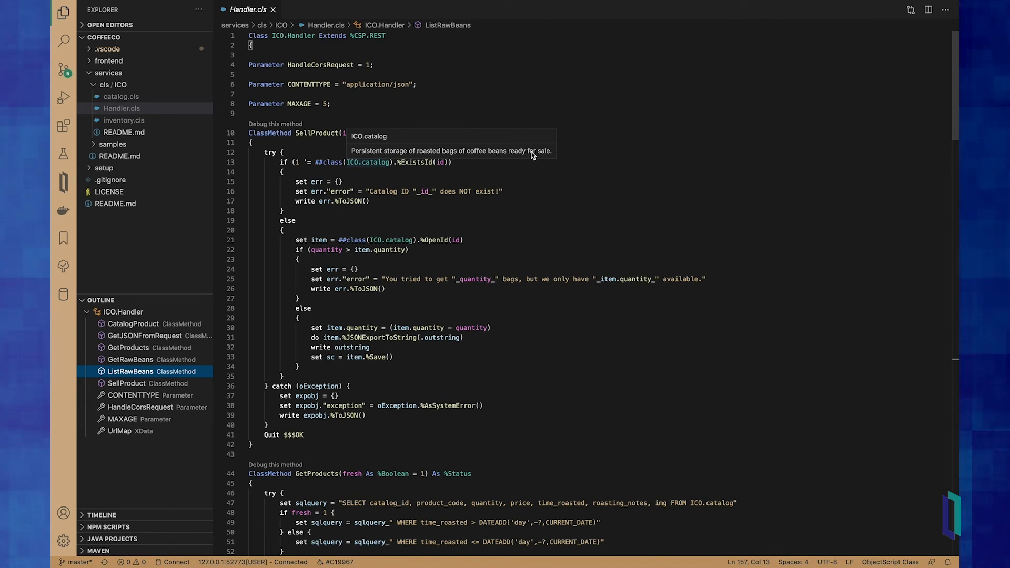
click(120, 96)
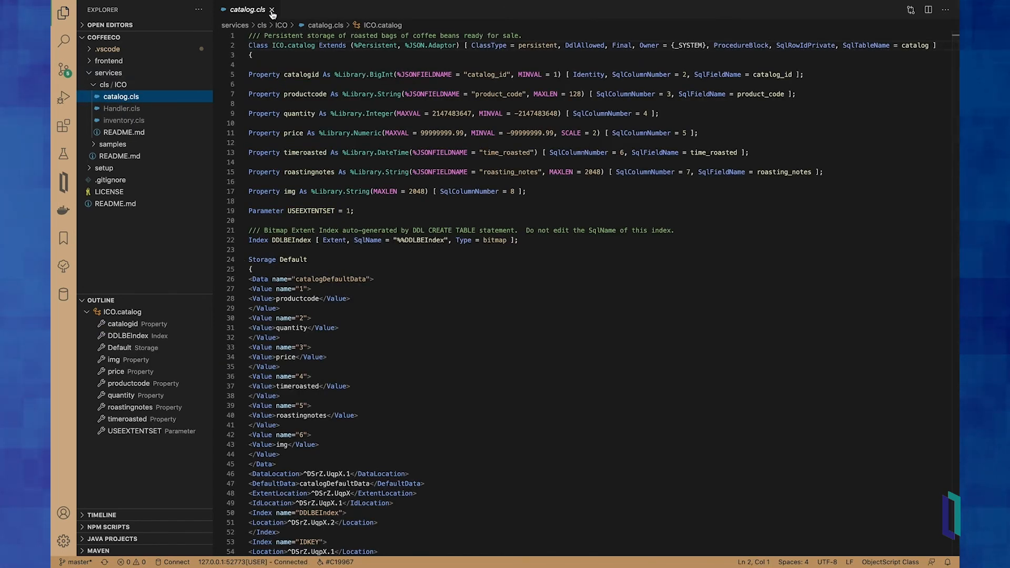
Close the catalog.cls tab to return to Handler.cls.
click(122, 108)
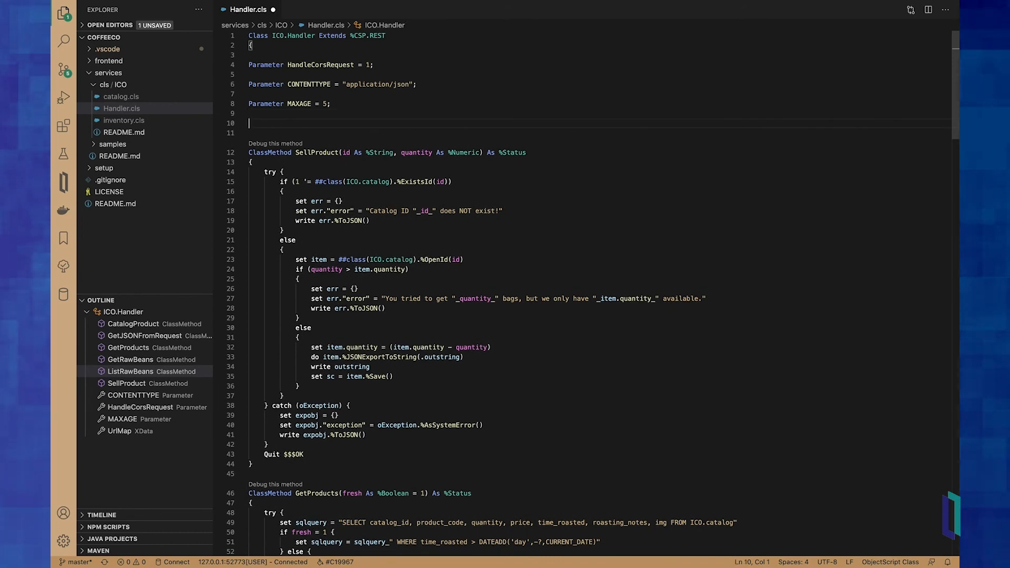
Insert a class method via the clm snippet, named MyMethod with argument myvar As %Library.Decimal.
text(clm)
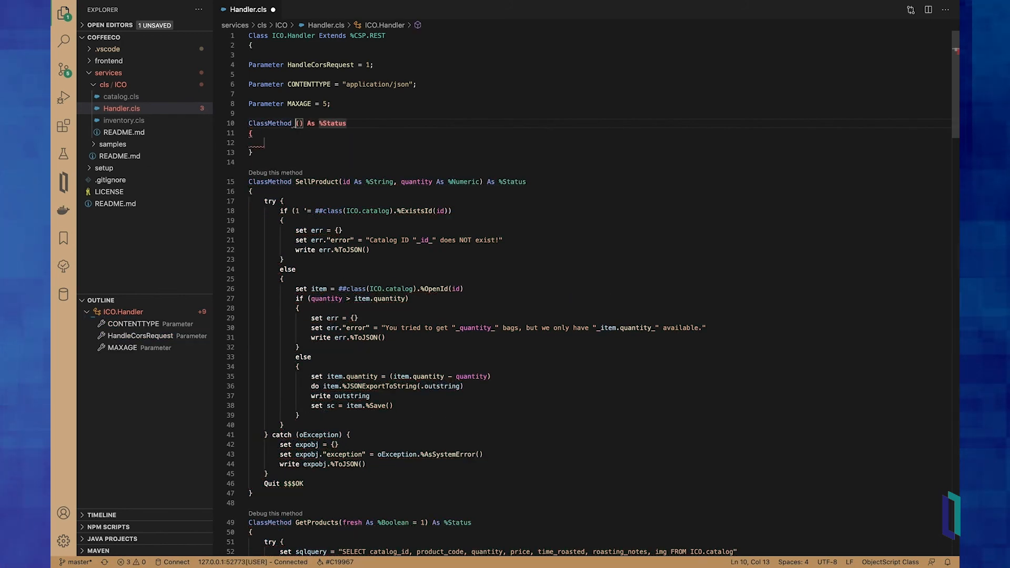
text(MyMethod)
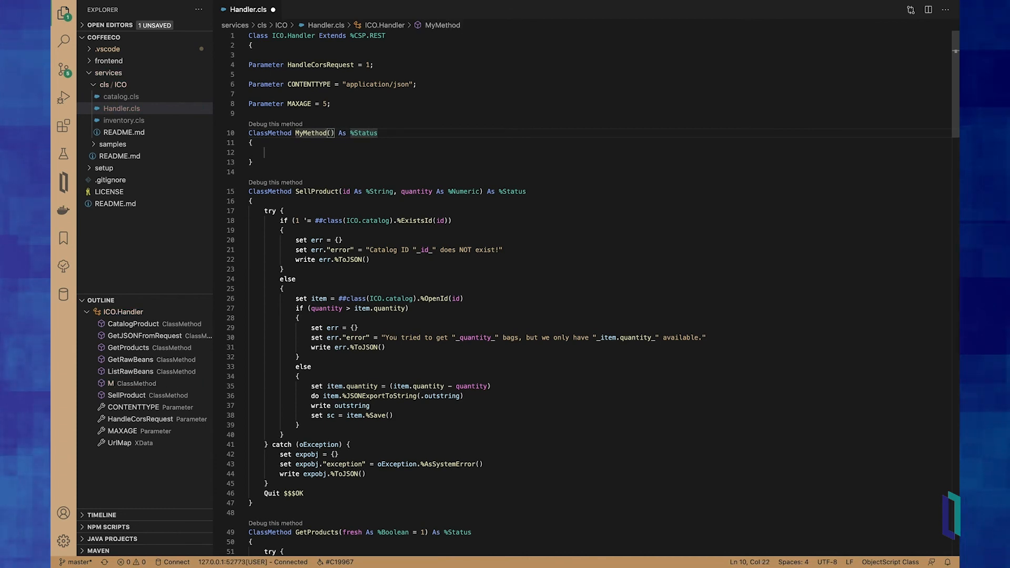
text(myvar As %)
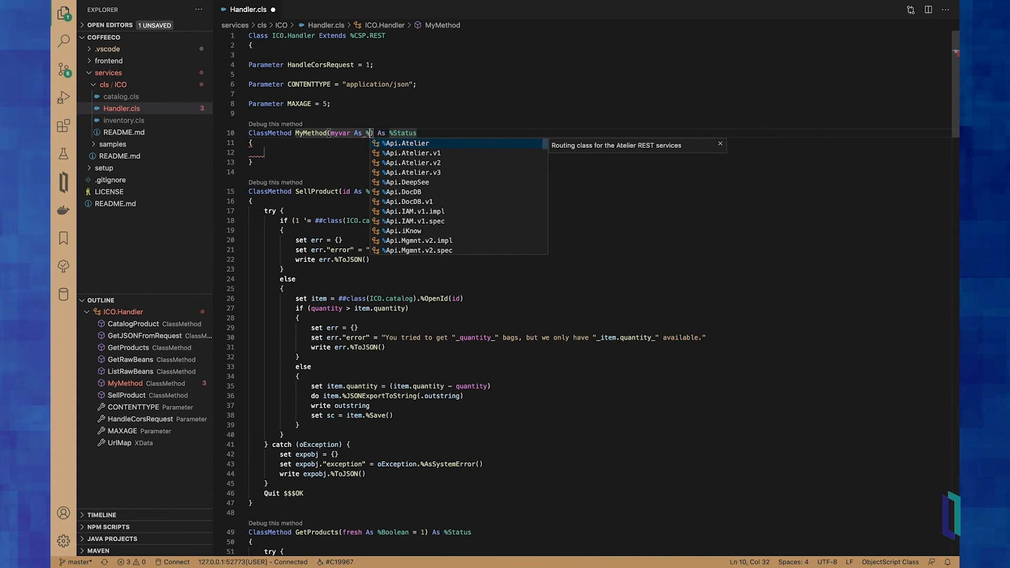
text(Library.Decimal)
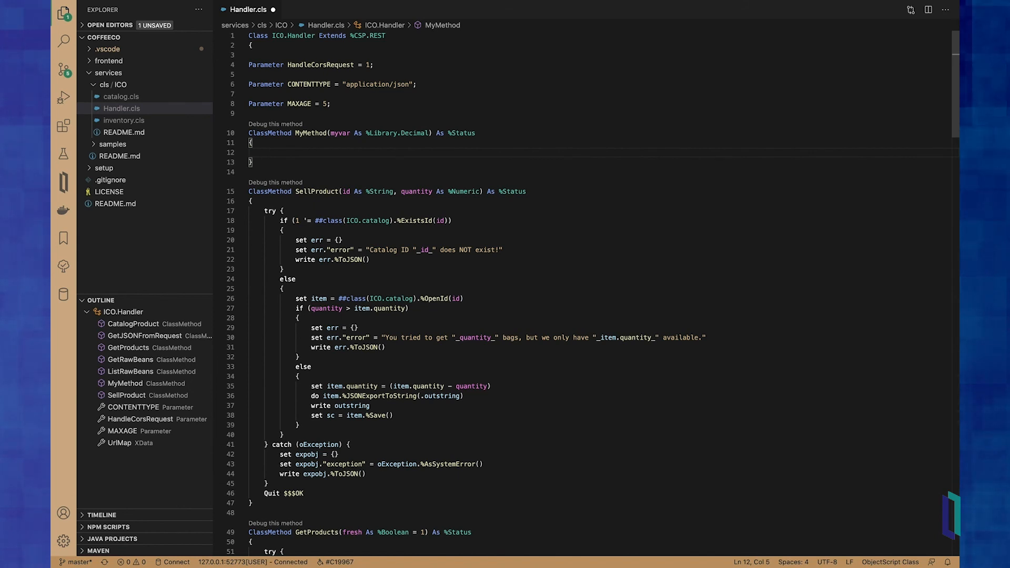
Write 'set anothervar = 3' as the method body and start a new line.
text(set)
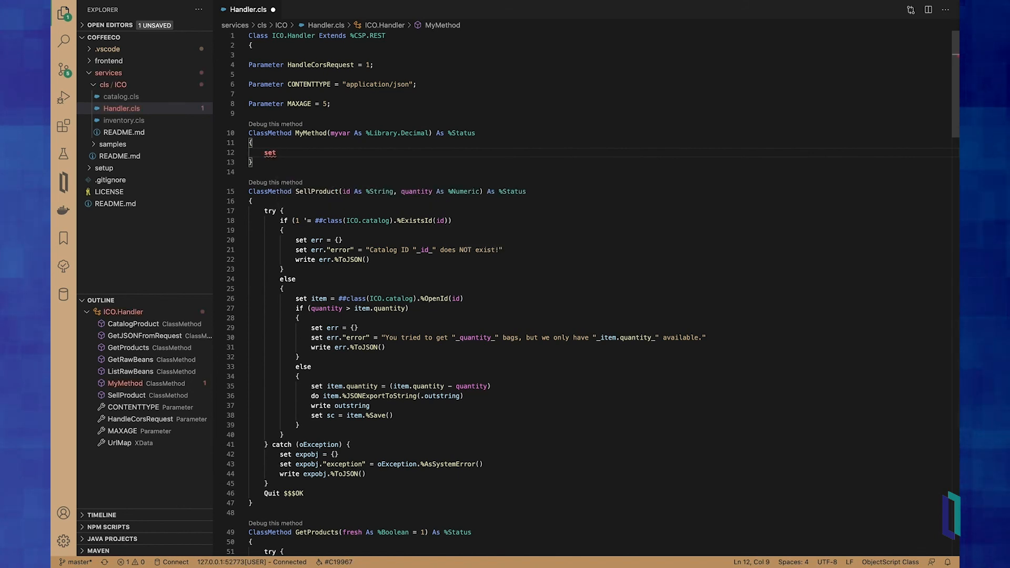
text(anothervar)
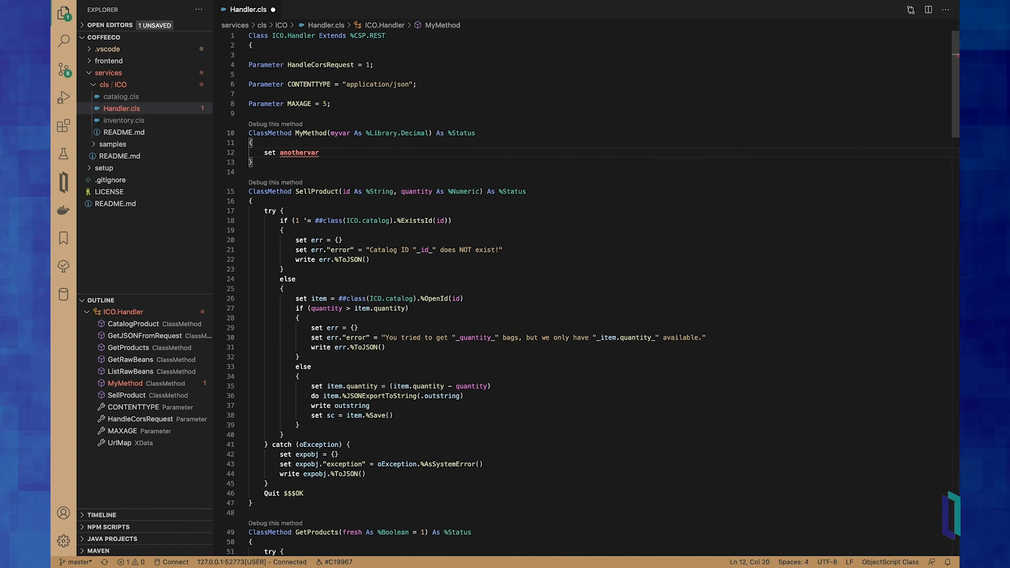
text(= 3)
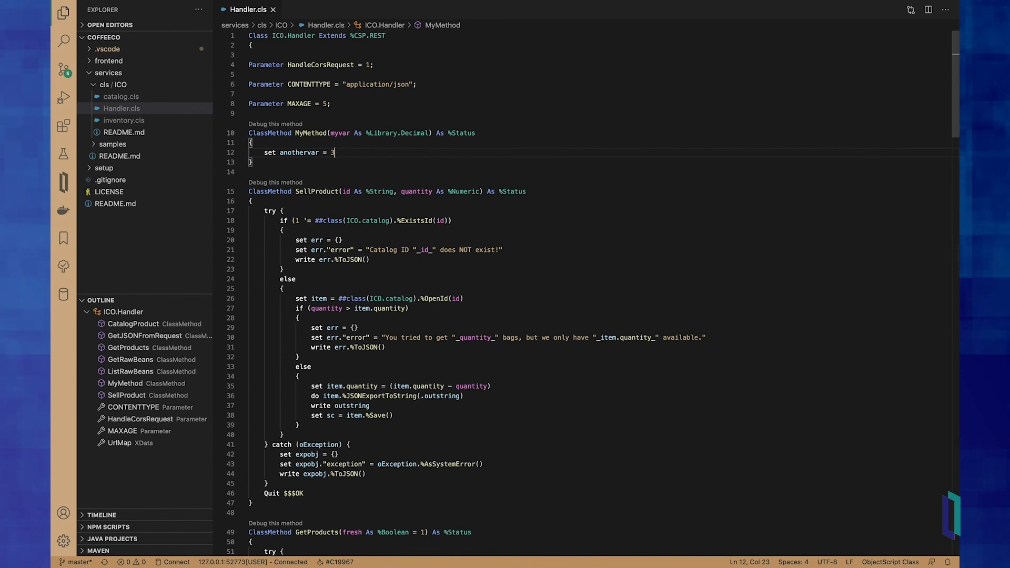
key(enter)
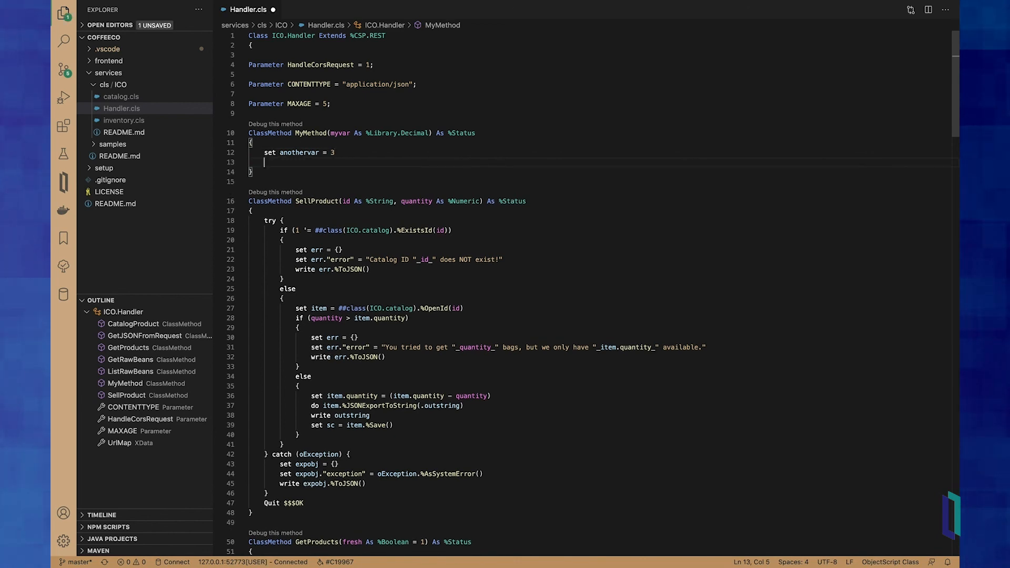
Insert the 'Prepare and execute SQL Query' snippet into MyMethod via the sql trigger.
text(sql)
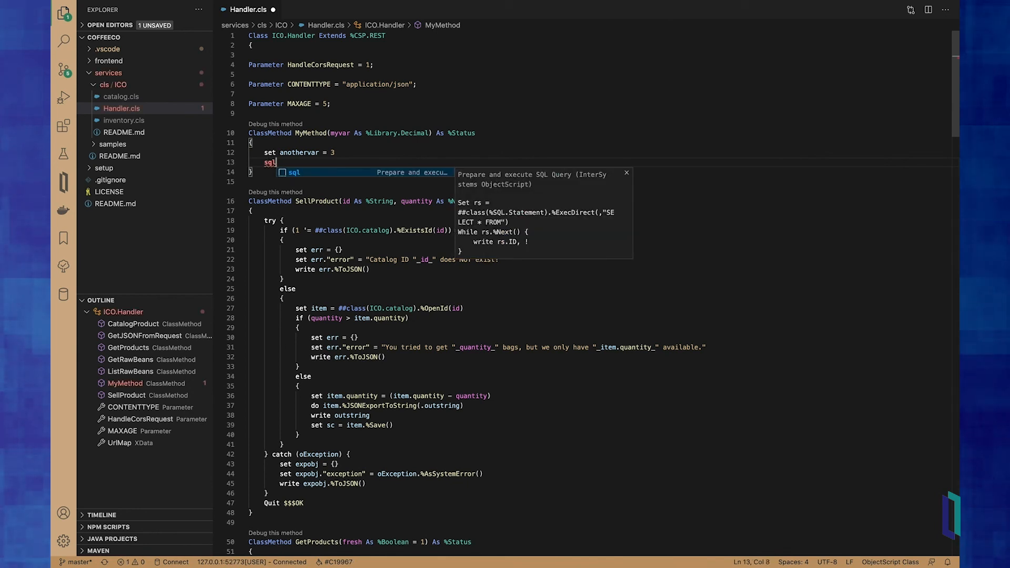
key(Tab)
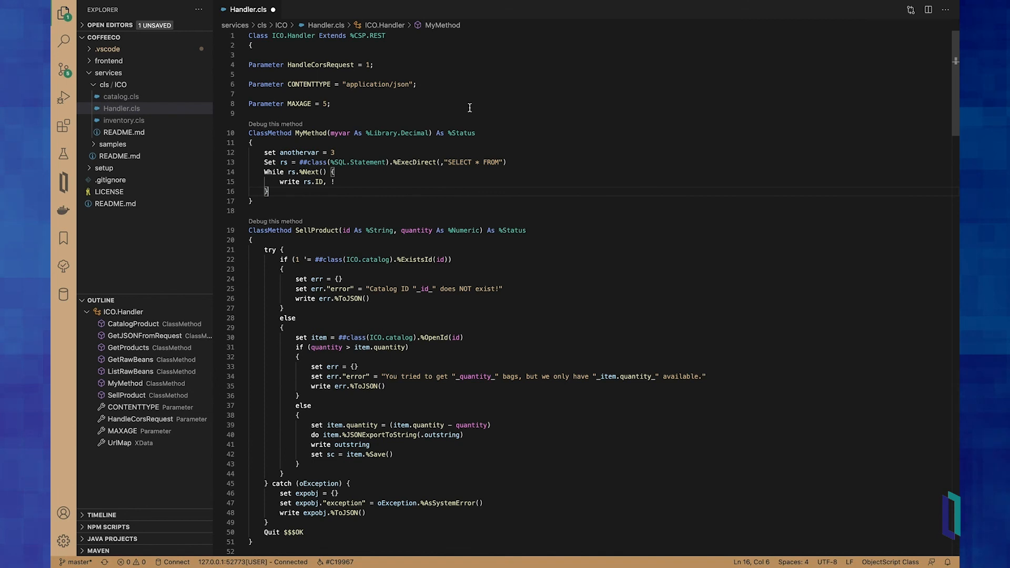
mouse_move(511, 158)
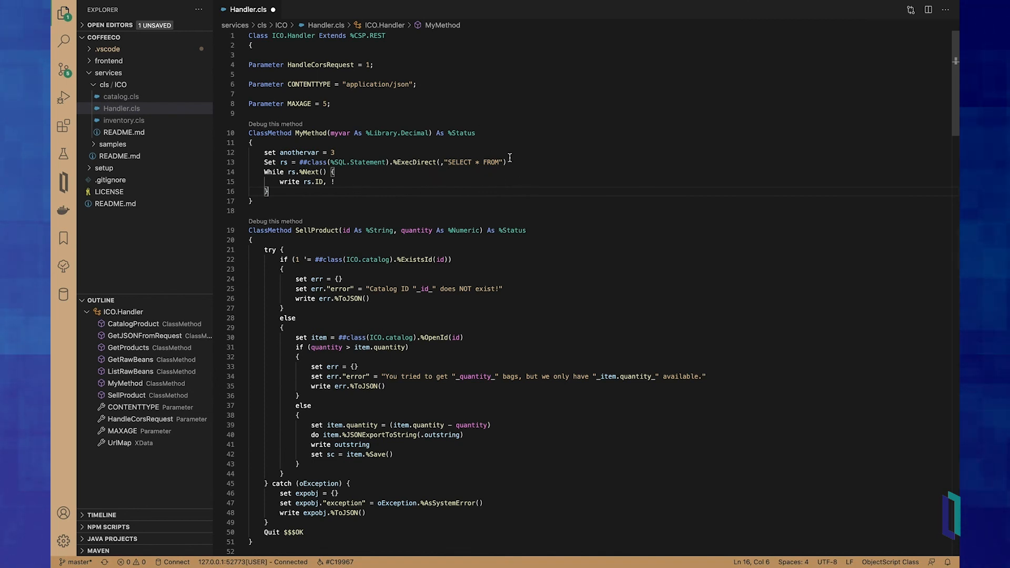